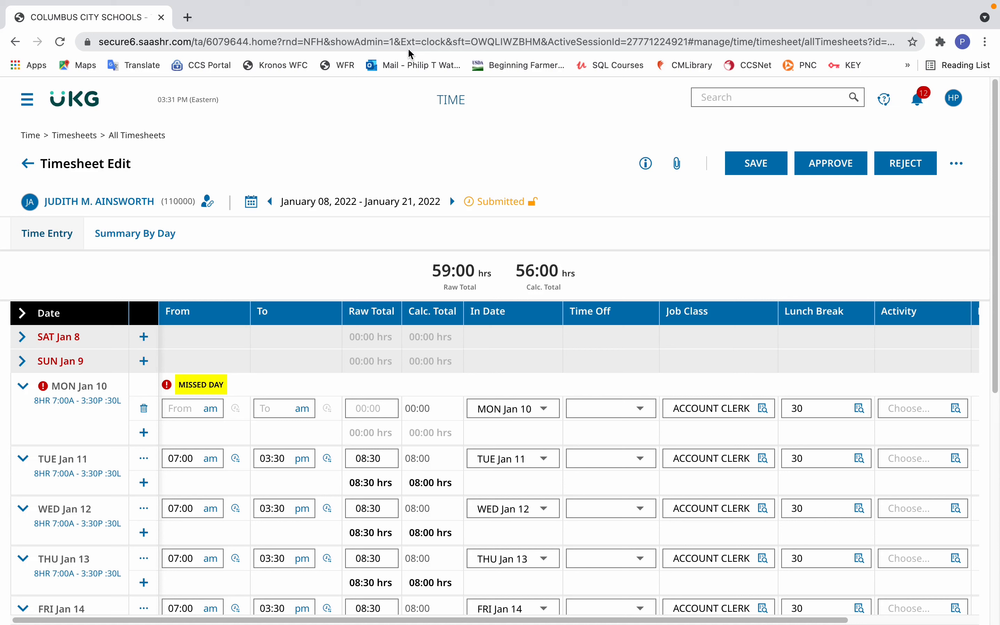
pyautogui.moveTo(265, 300)
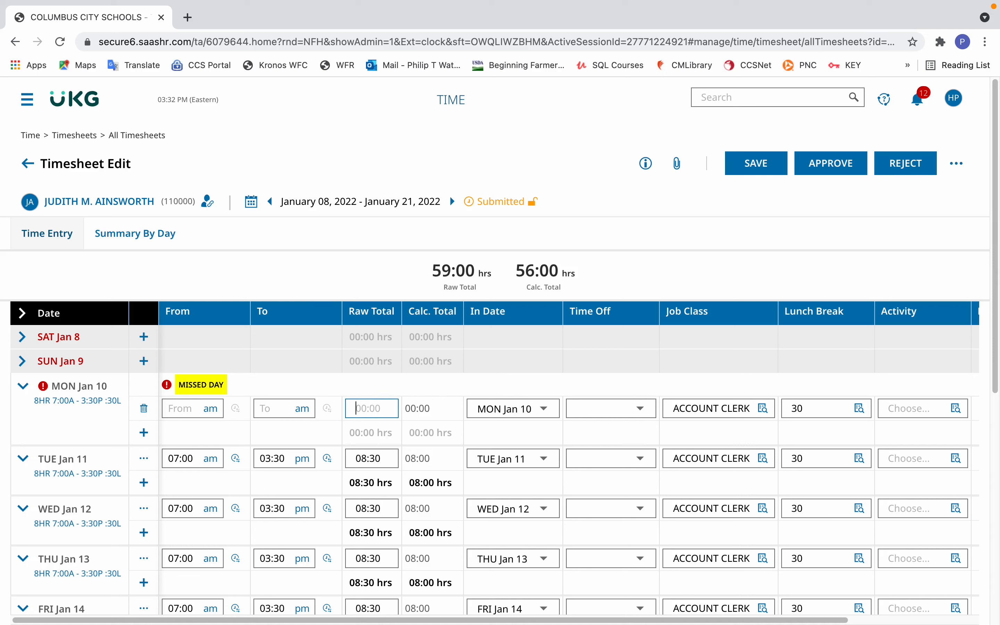
# Enter a raw total of 8 hours for Monday Jan 10
pyautogui.write('8')
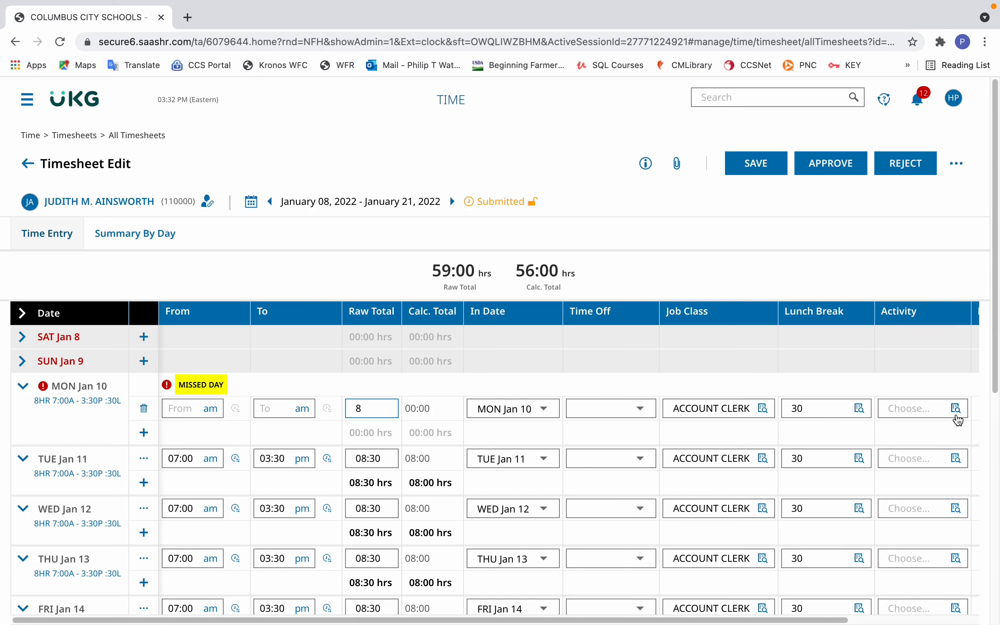
pyautogui.moveTo(957, 408)
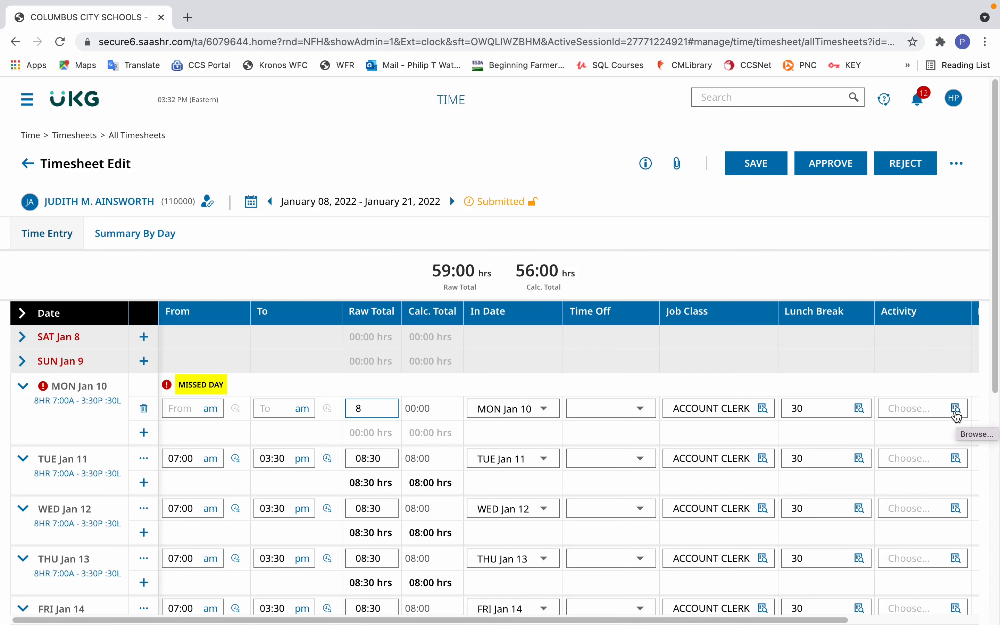
# Assign Staff Development to Monday Jan 10 and save the timesheet at 64 calculated hours
pyautogui.click(955, 408)
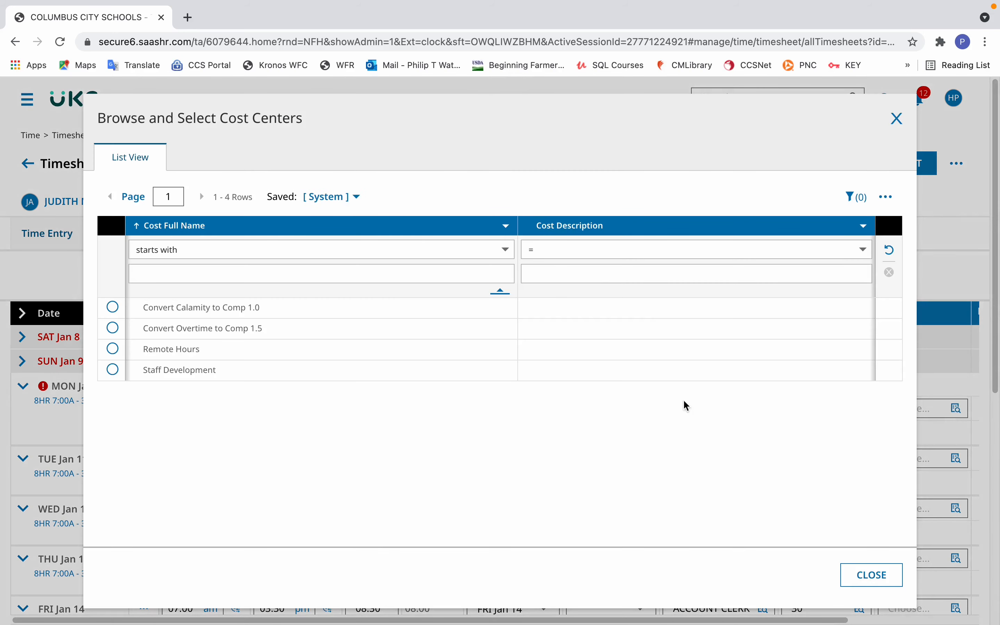
pyautogui.moveTo(123, 322)
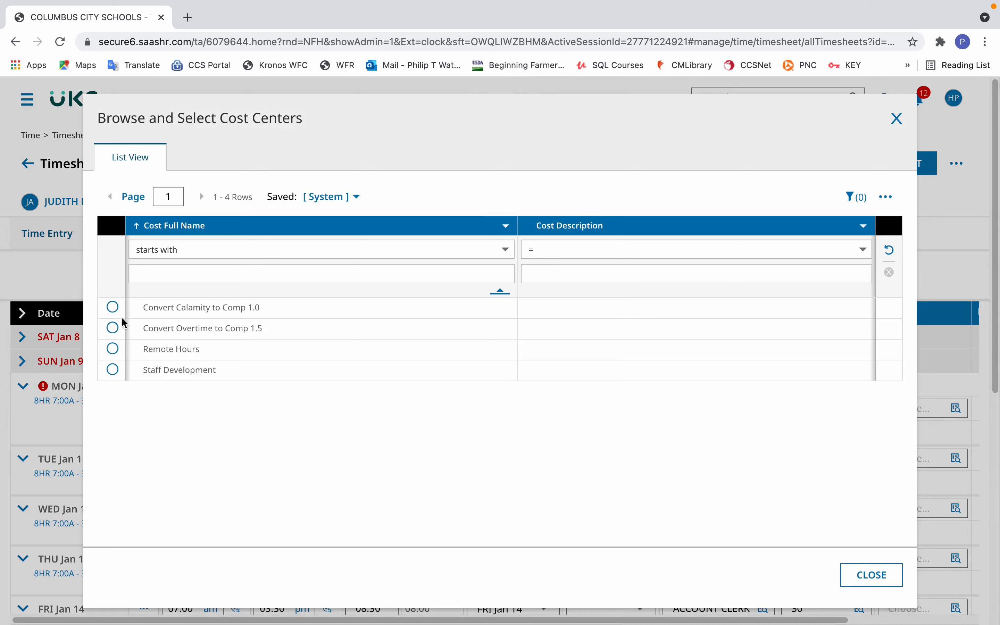
pyautogui.moveTo(113, 370)
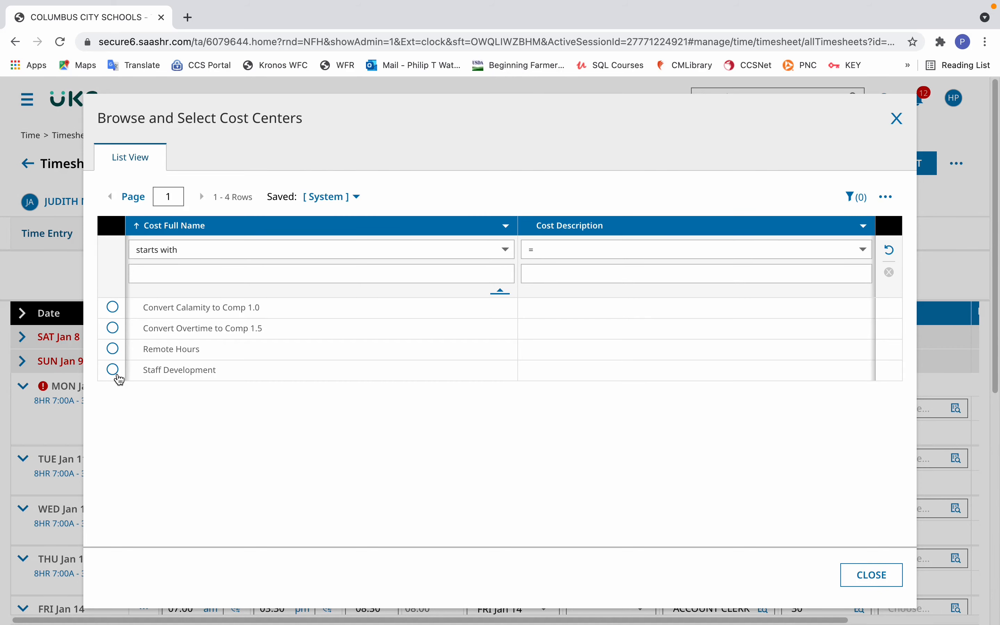
pyautogui.click(112, 370)
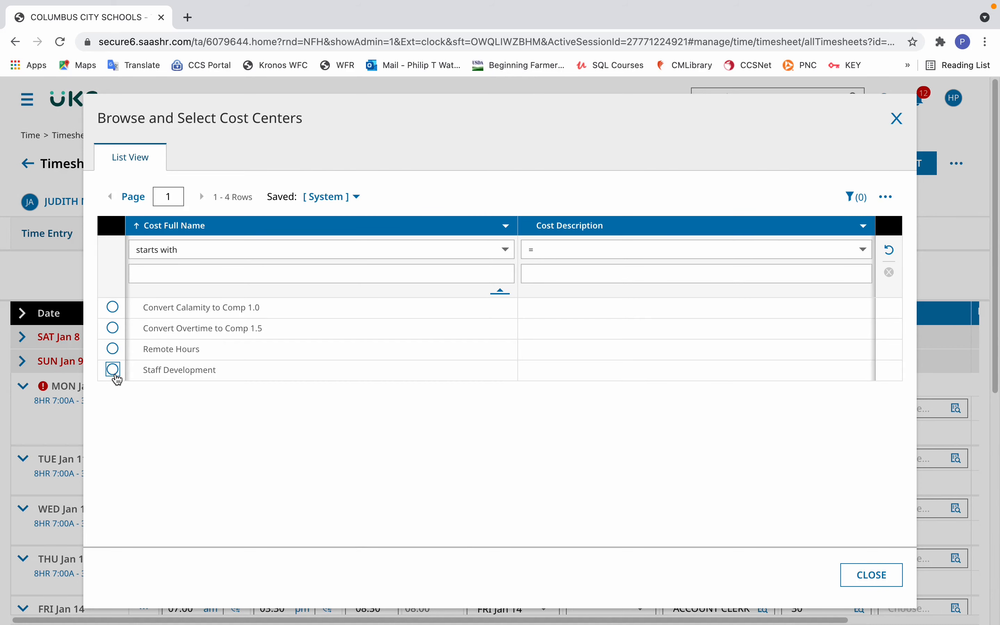
pyautogui.click(113, 370)
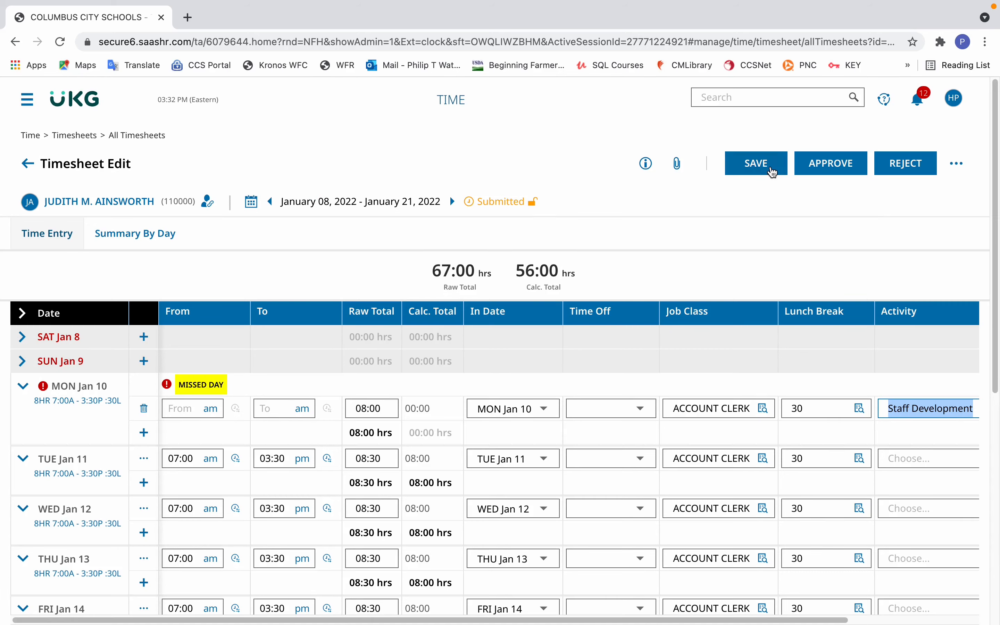
pyautogui.click(755, 163)
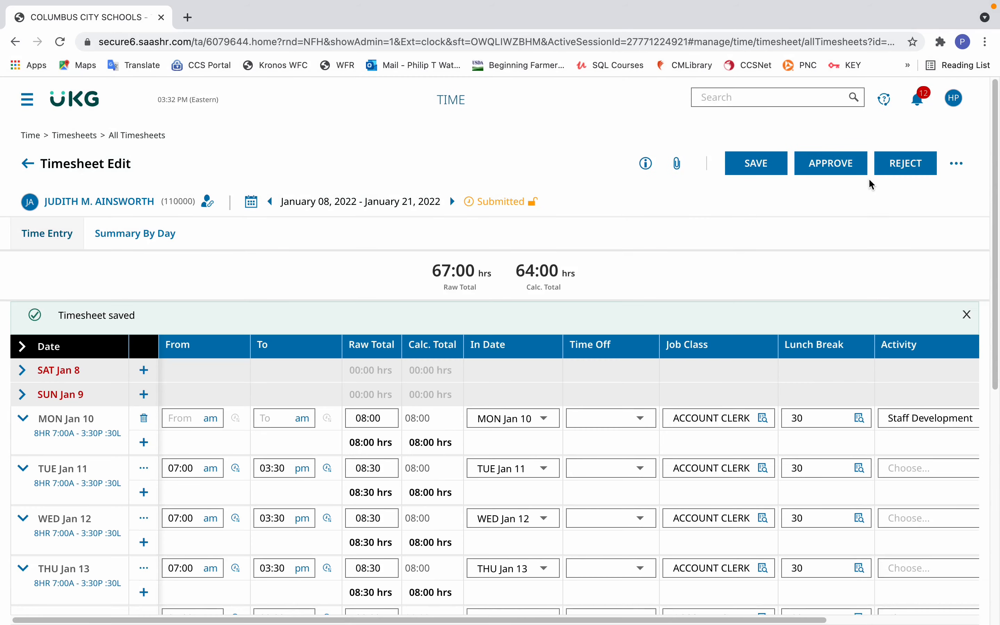
pyautogui.click(965, 314)
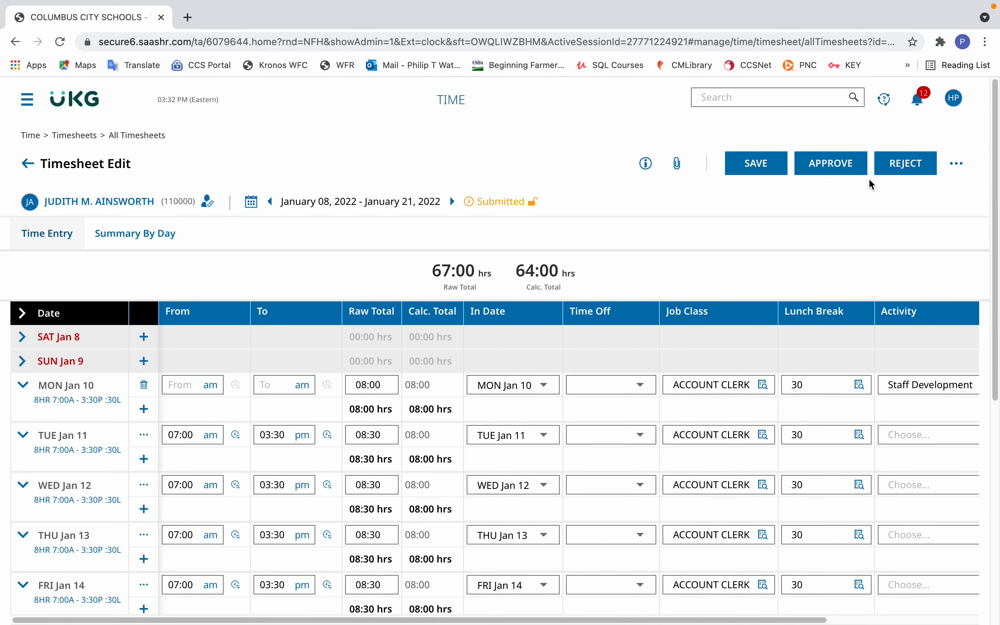
pyautogui.moveTo(763, 179)
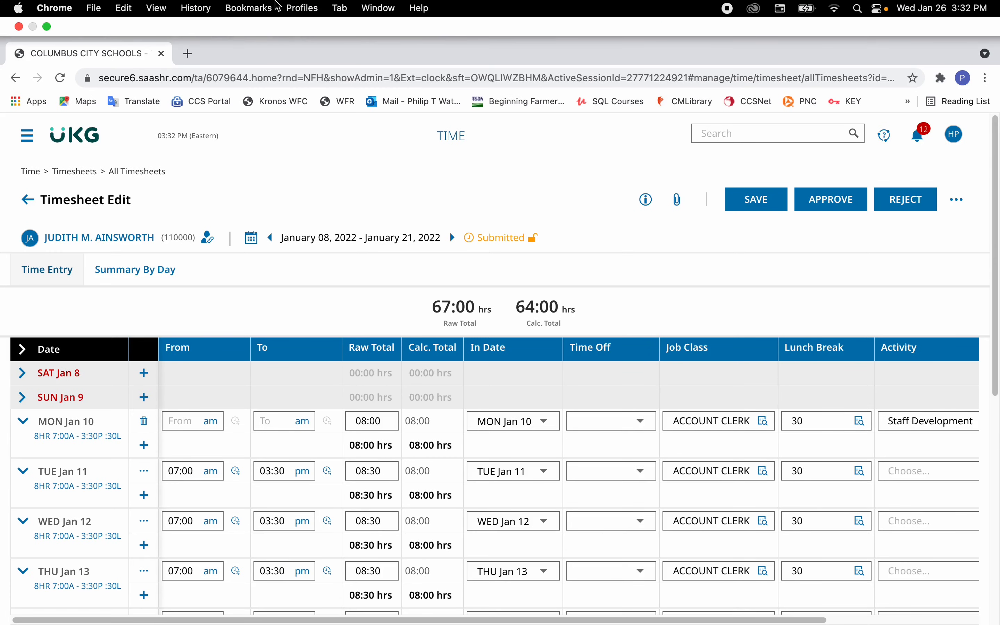
# Assign Staff Development to Tuesday Jan 11 and save the timesheet again
pyautogui.scroll(-3)
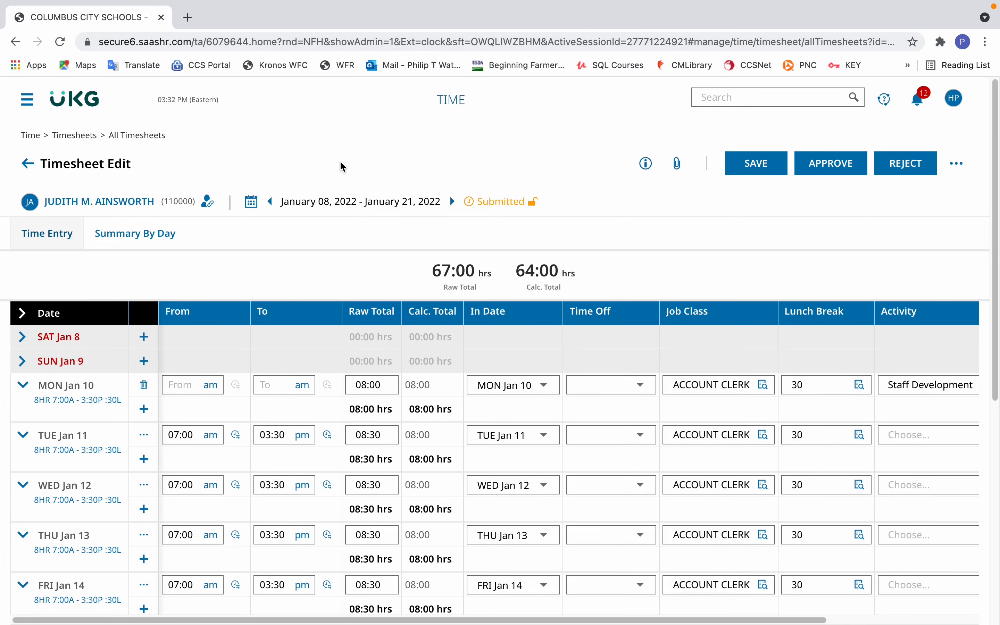
pyautogui.moveTo(308, 195)
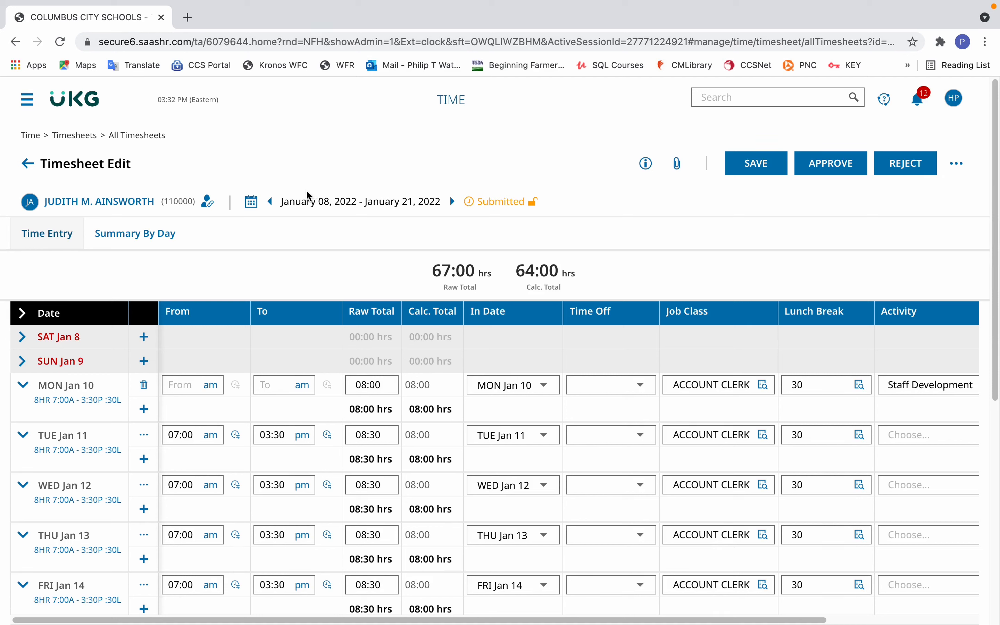
pyautogui.moveTo(99, 439)
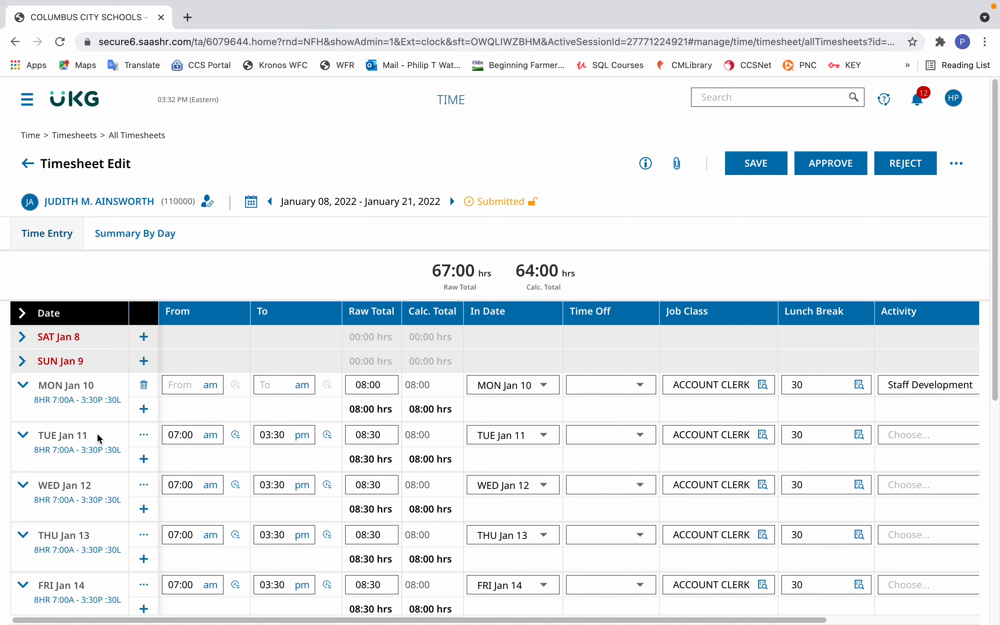
pyautogui.moveTo(378, 478)
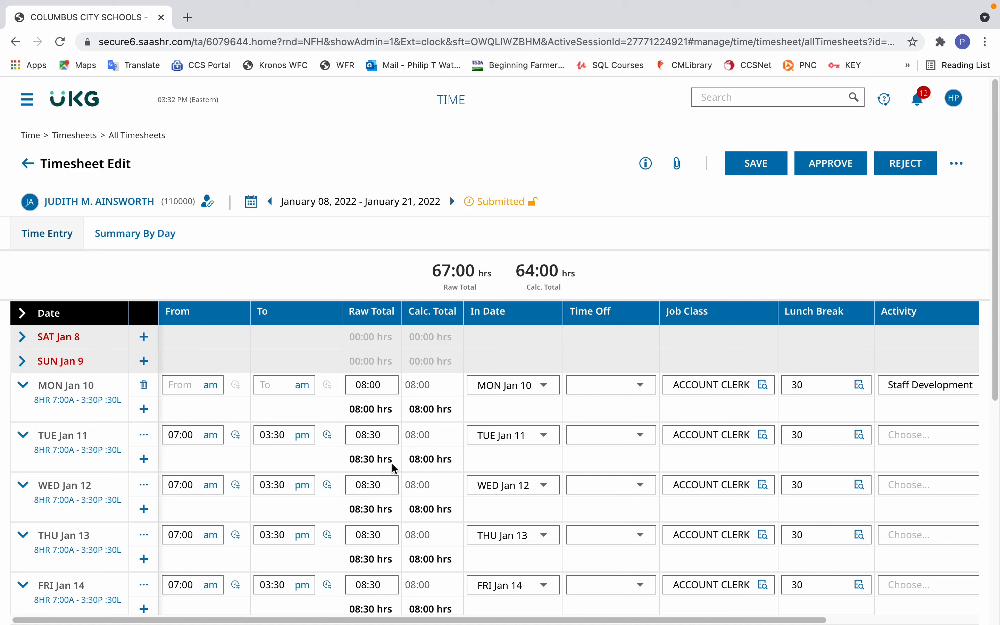
pyautogui.moveTo(204, 452)
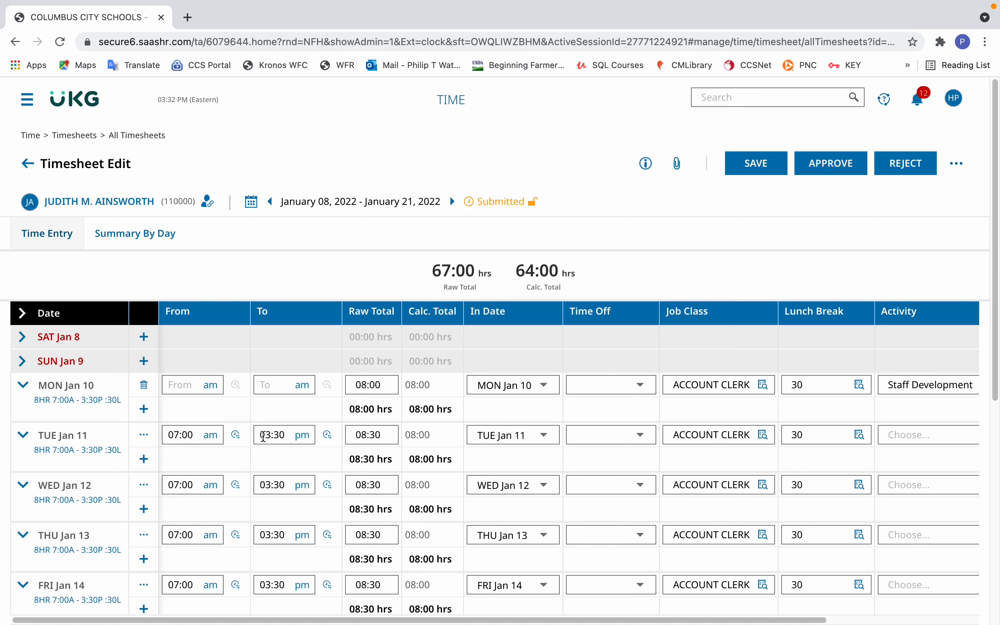
pyautogui.moveTo(814, 600)
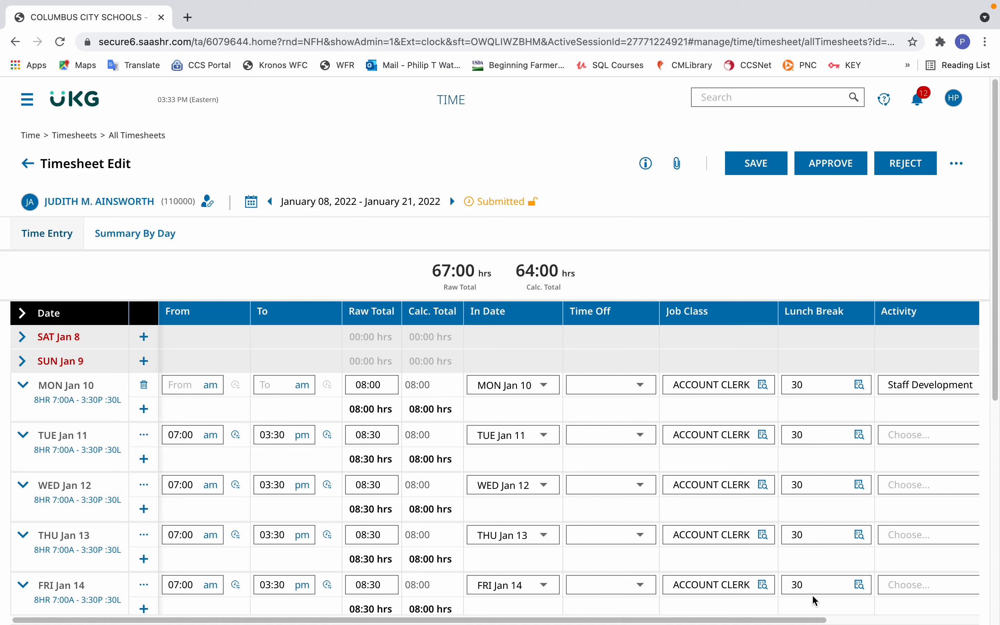
pyautogui.hscroll(3)
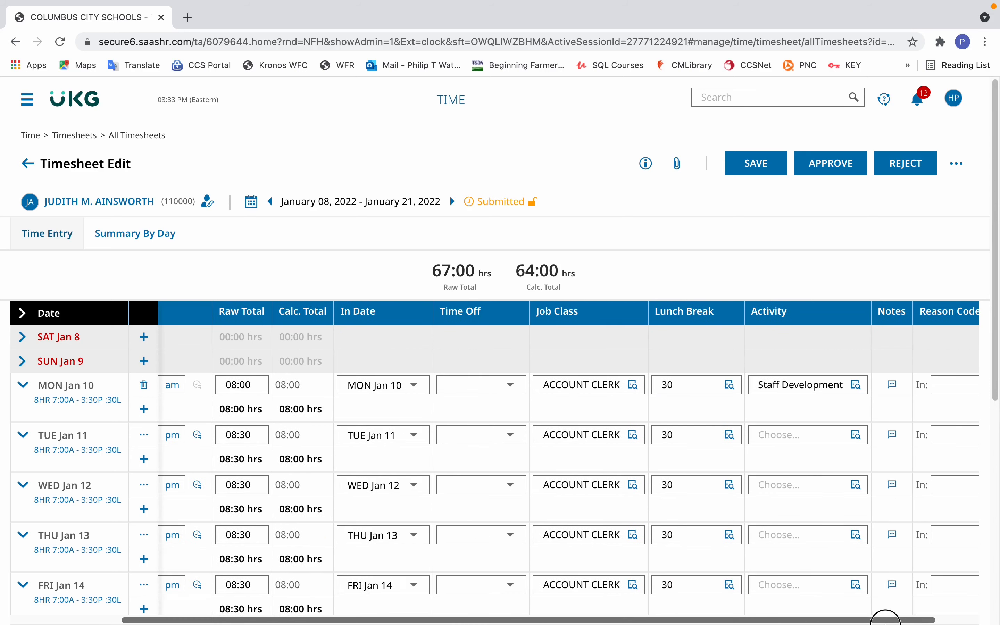
pyautogui.moveTo(765, 584)
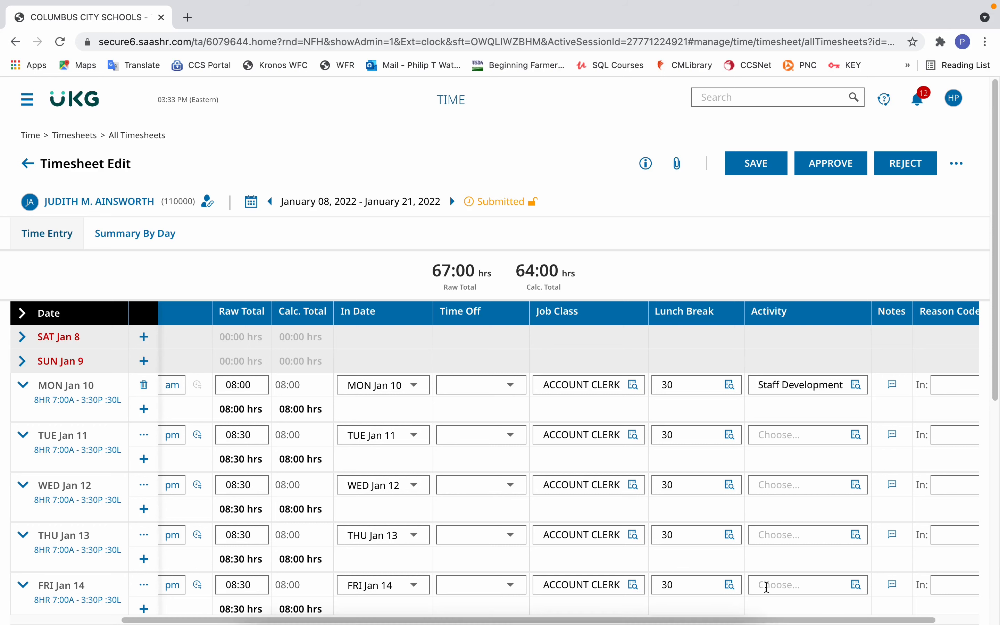
pyautogui.moveTo(866, 442)
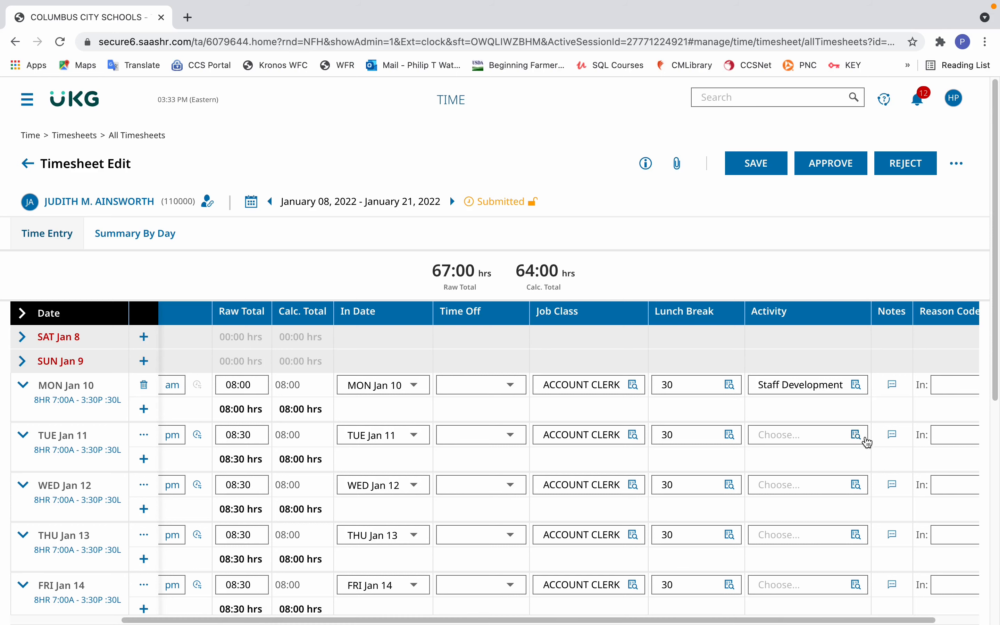
pyautogui.moveTo(857, 435)
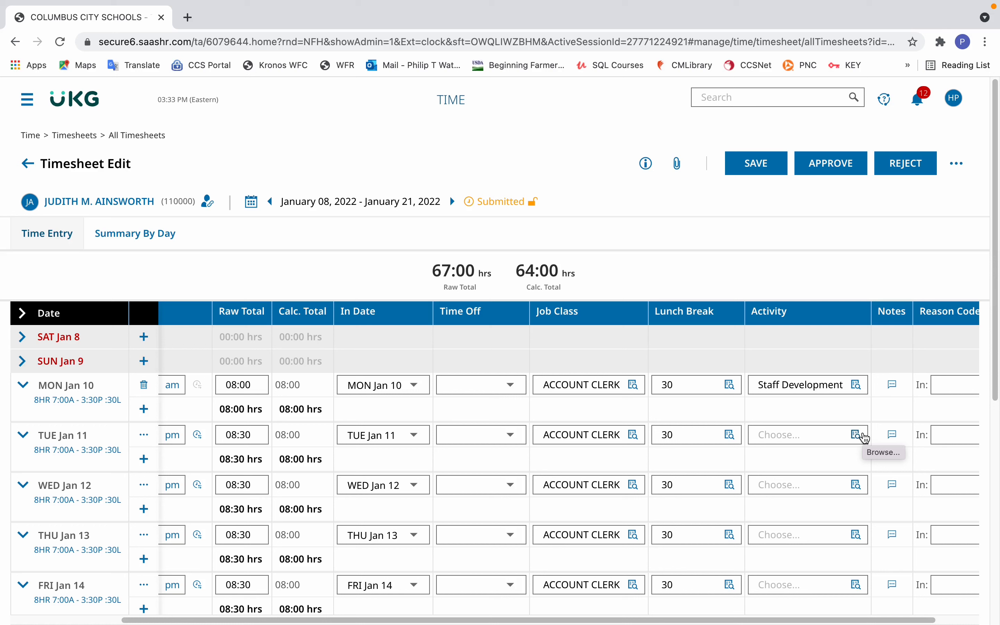
pyautogui.moveTo(859, 444)
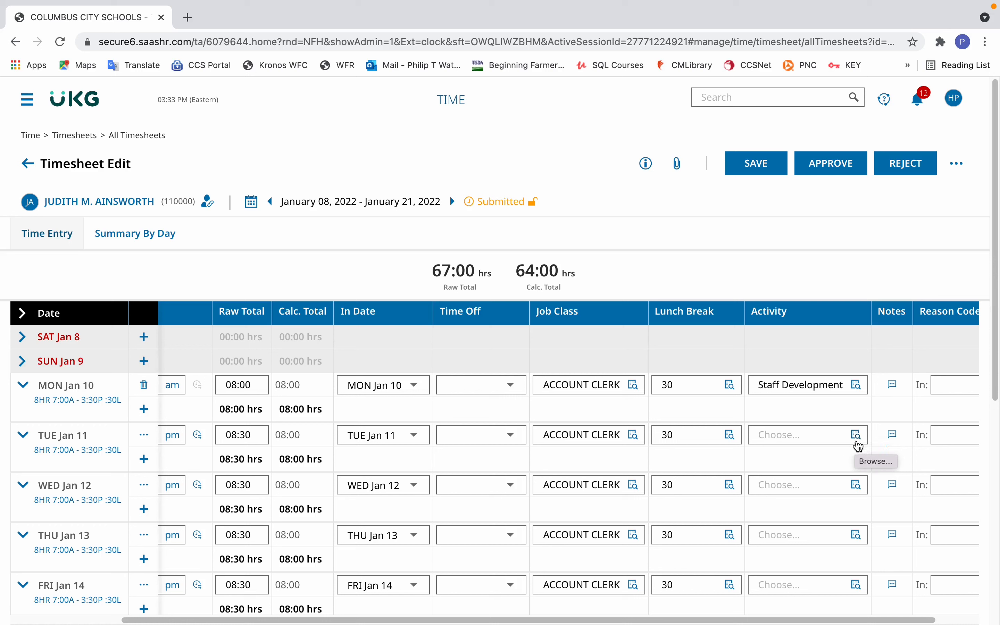
pyautogui.moveTo(858, 443)
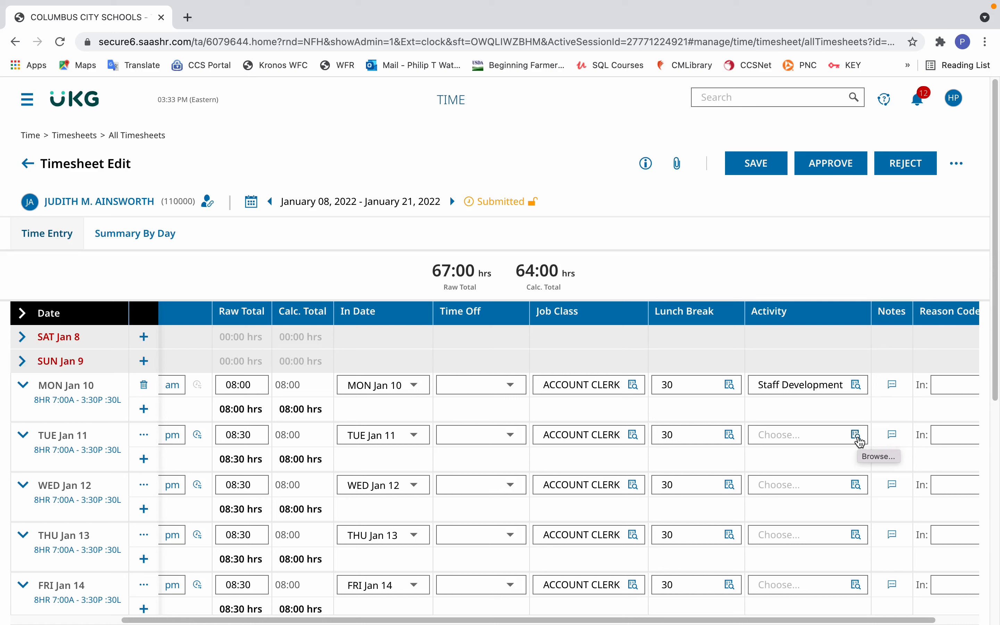
pyautogui.click(855, 434)
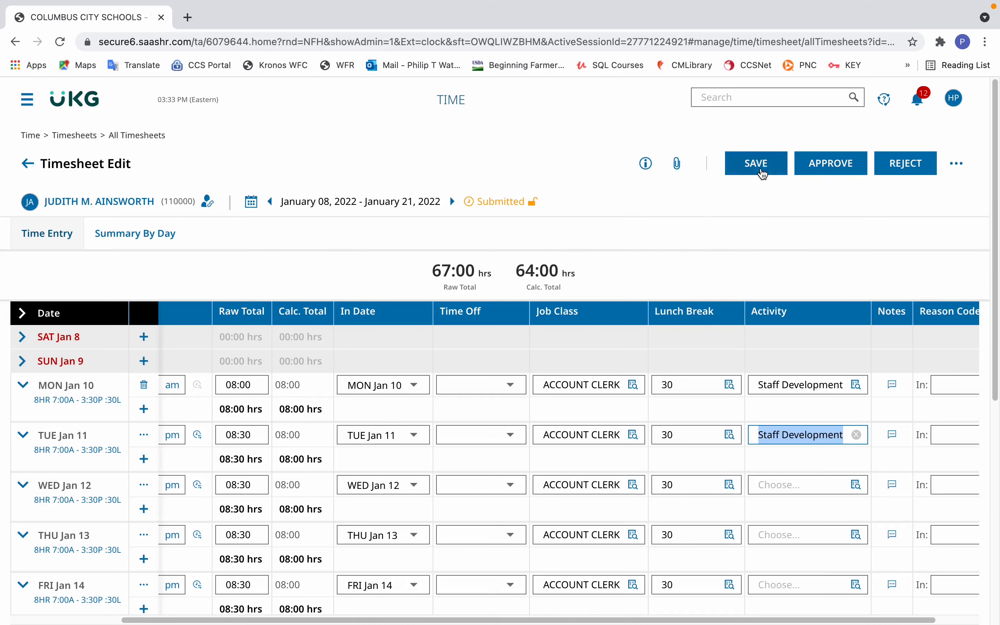
pyautogui.click(755, 163)
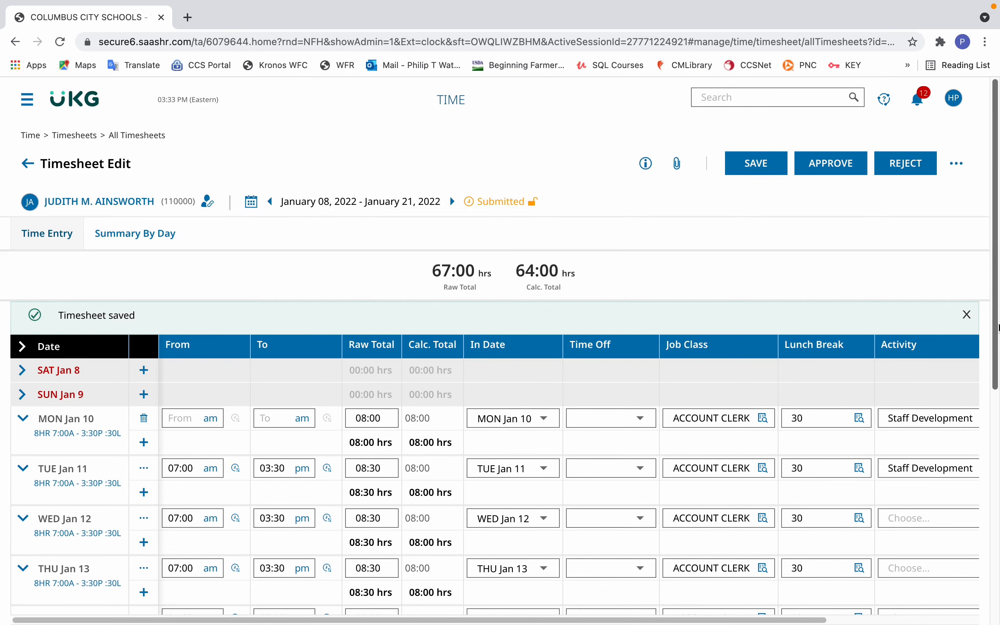
# Dismiss the saved message and show Delete / Split Time Allocation actions for Wed Jan 12
pyautogui.click(964, 314)
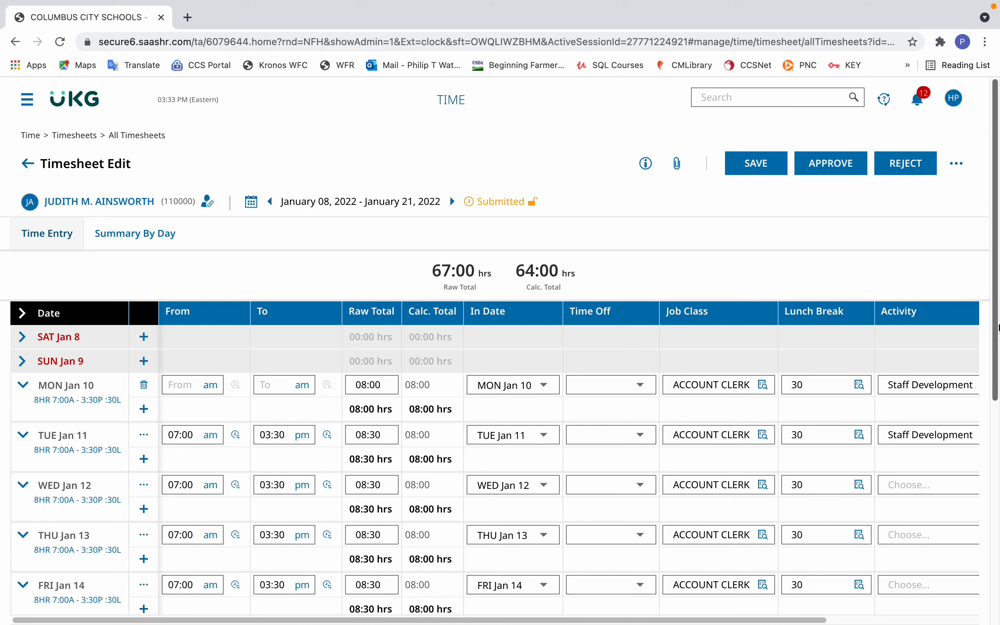
pyautogui.moveTo(264, 468)
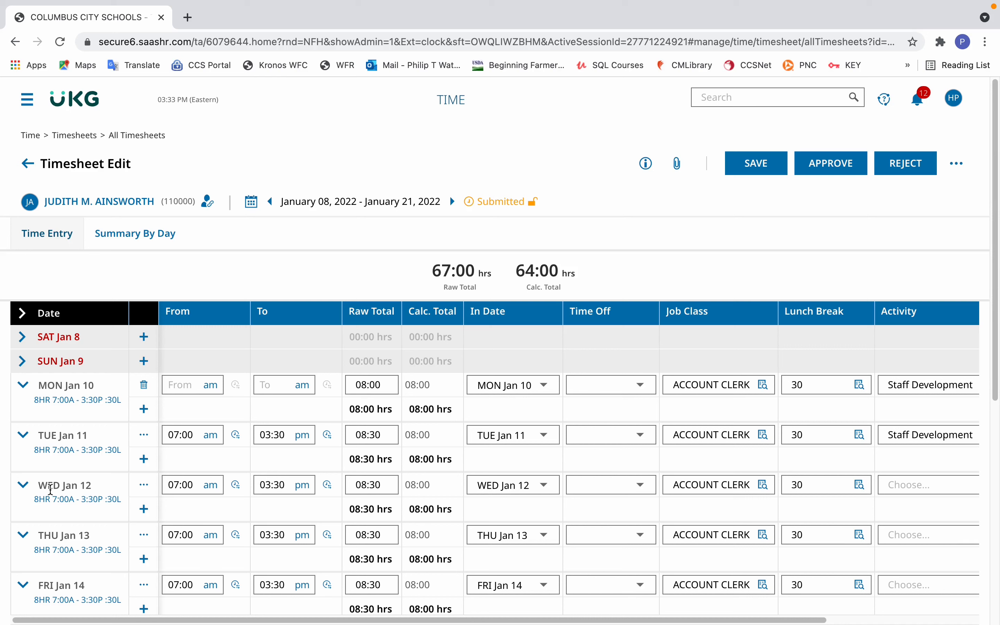
pyautogui.moveTo(121, 488)
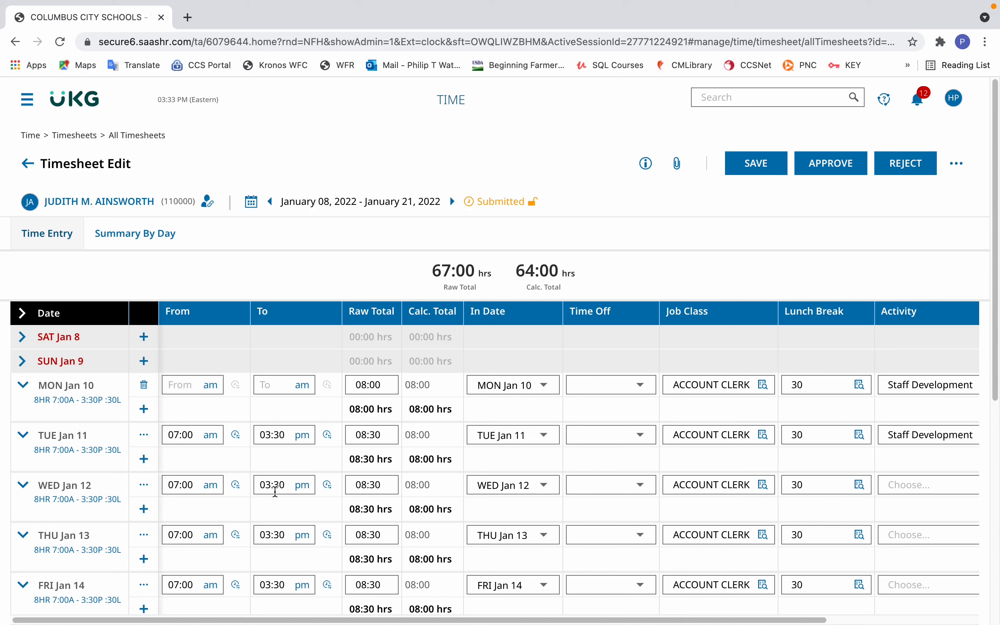
pyautogui.moveTo(351, 453)
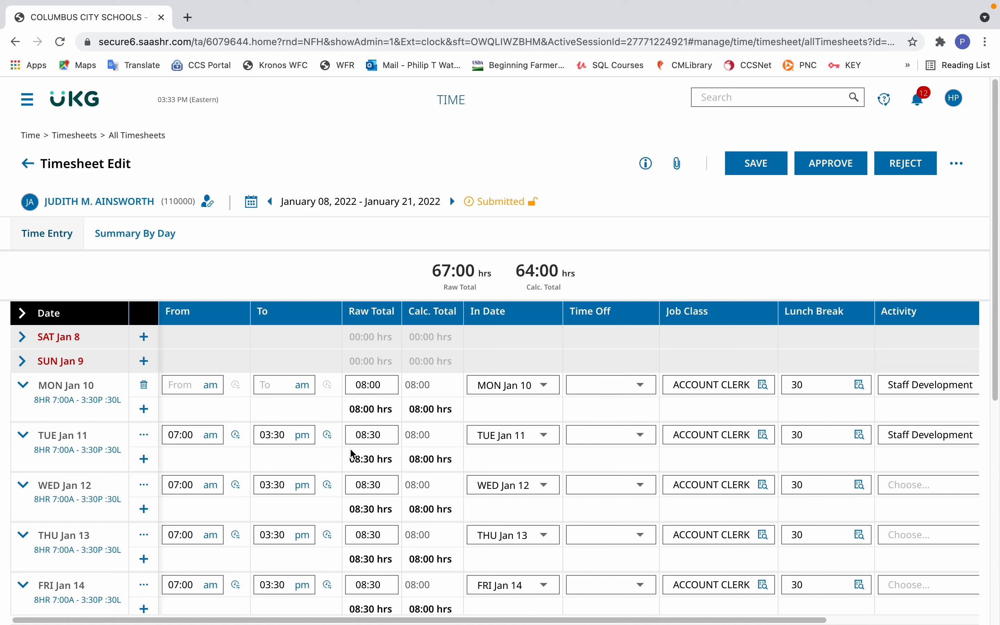
pyautogui.moveTo(339, 457)
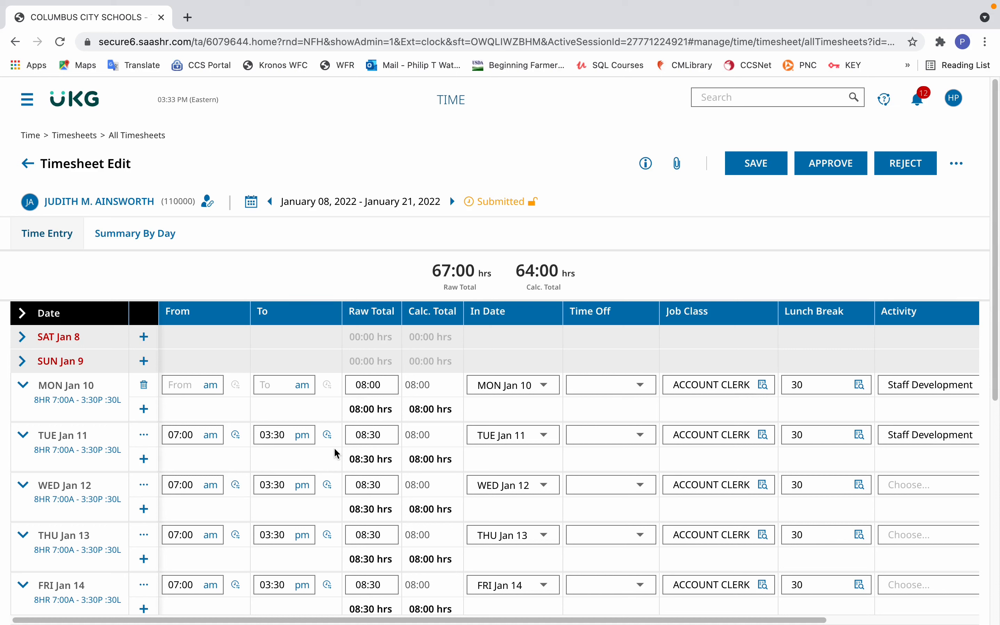
pyautogui.moveTo(287, 458)
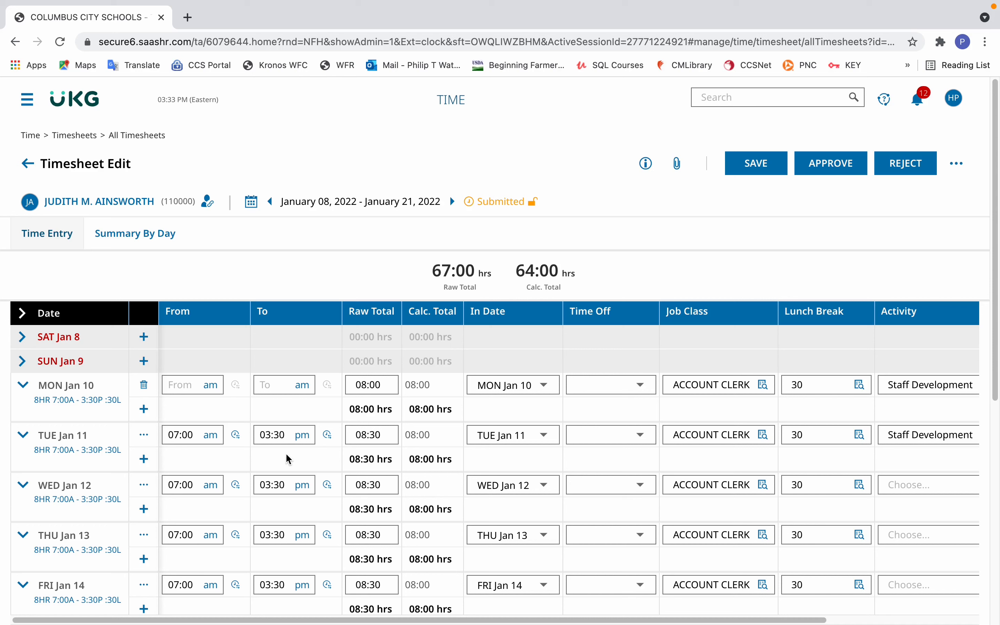
pyautogui.moveTo(169, 467)
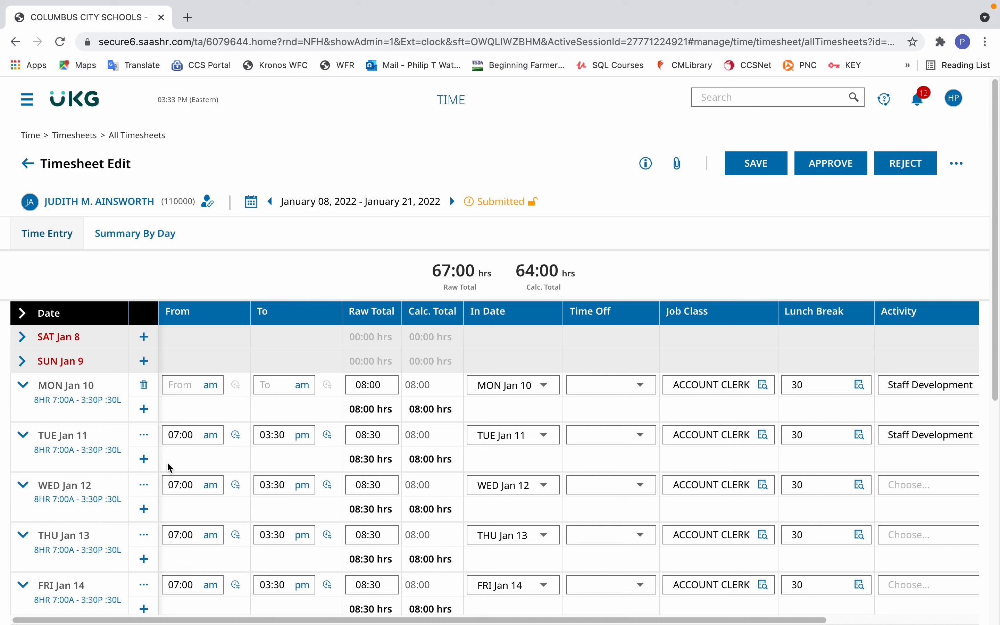
pyautogui.moveTo(144, 495)
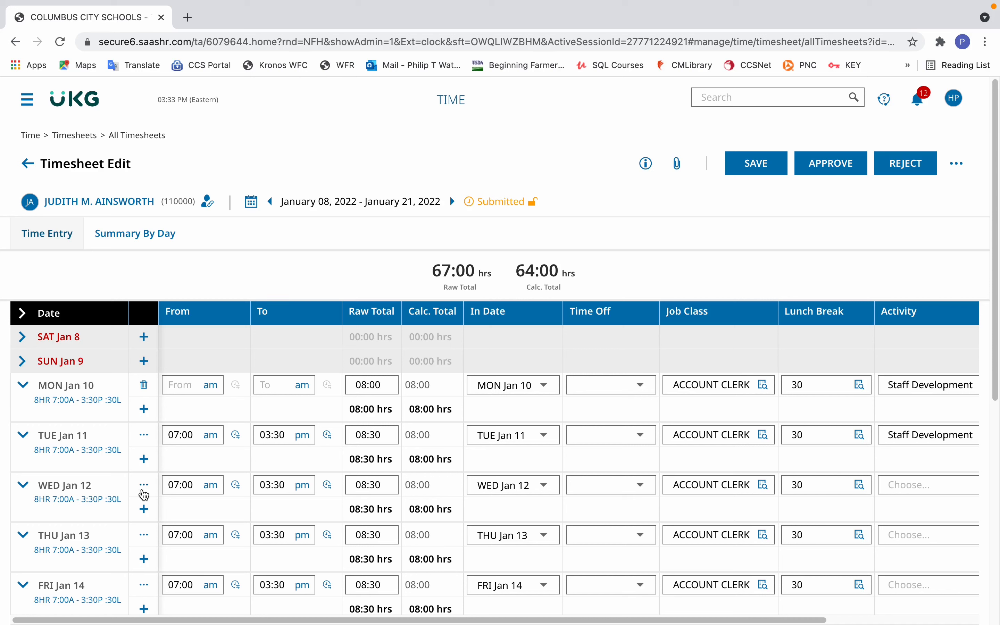
pyautogui.moveTo(144, 484)
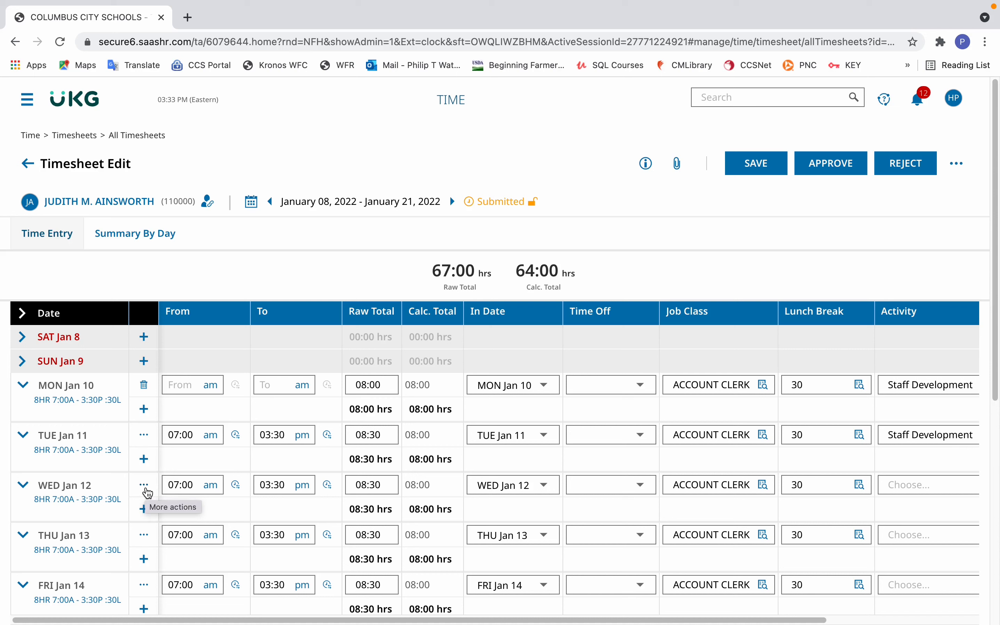
pyautogui.click(143, 485)
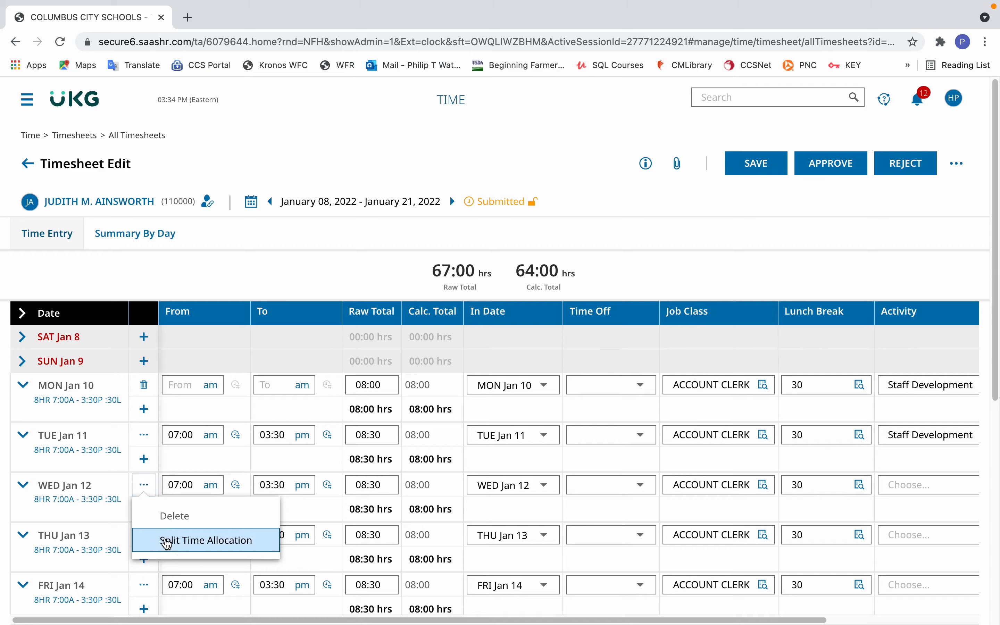
# Split Wednesday Jan 12 at 11:00 with the afternoon row marked Staff Development
pyautogui.click(204, 540)
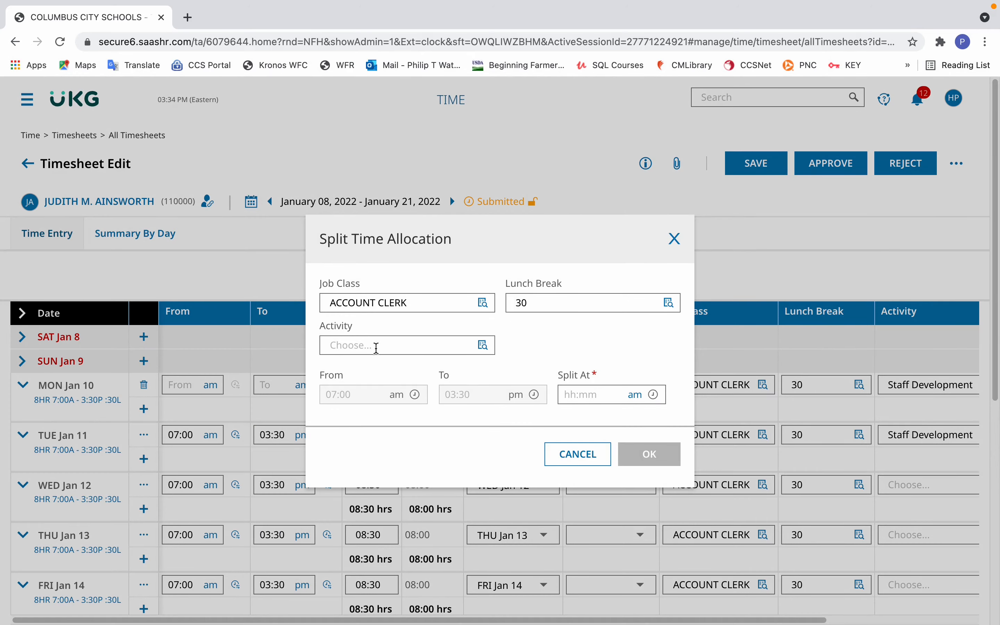
pyautogui.click(484, 345)
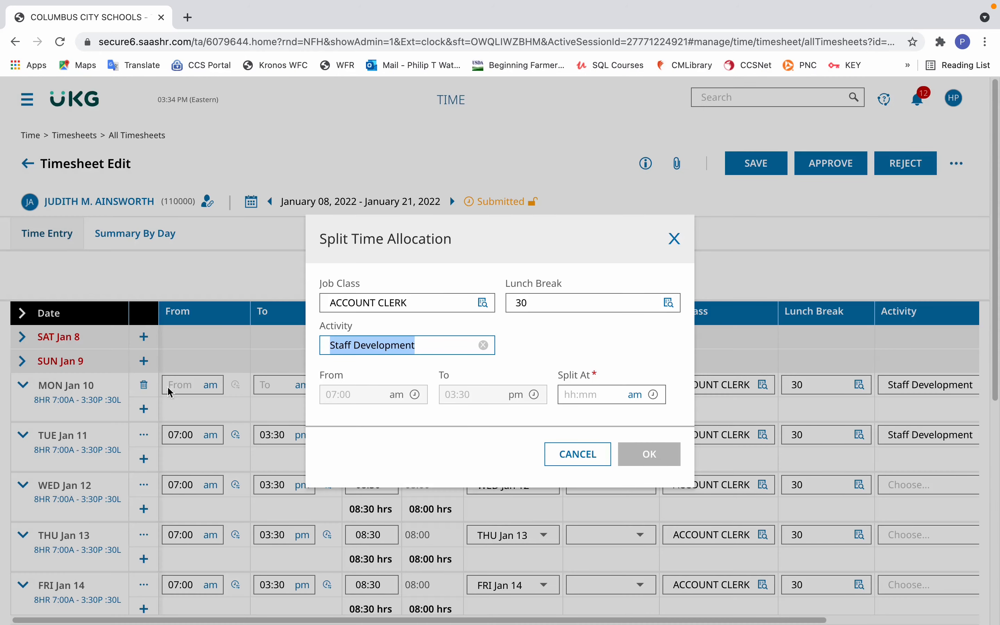
pyautogui.click(592, 394)
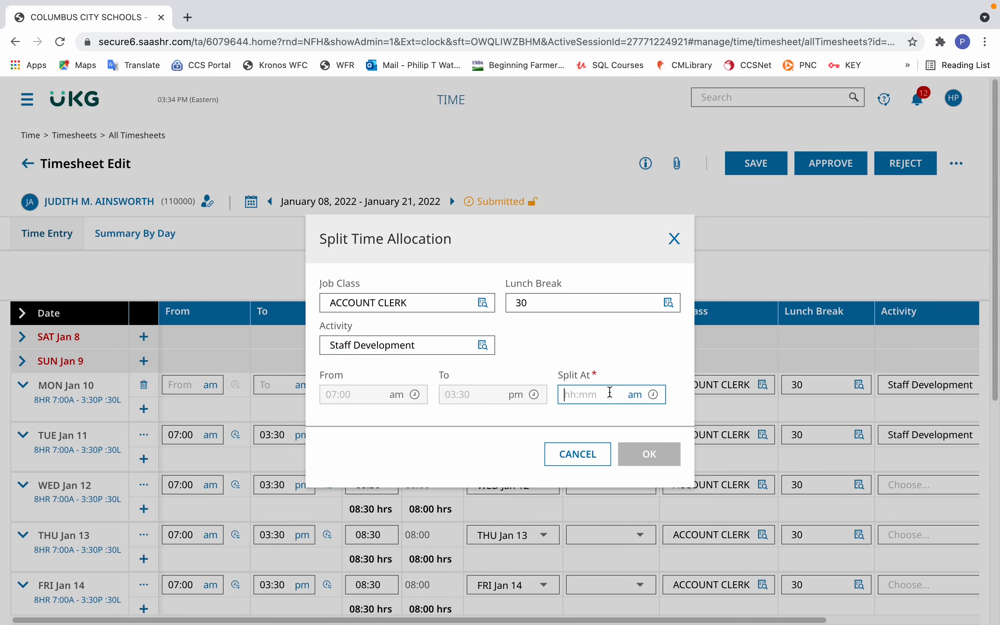
pyautogui.write('11:00')
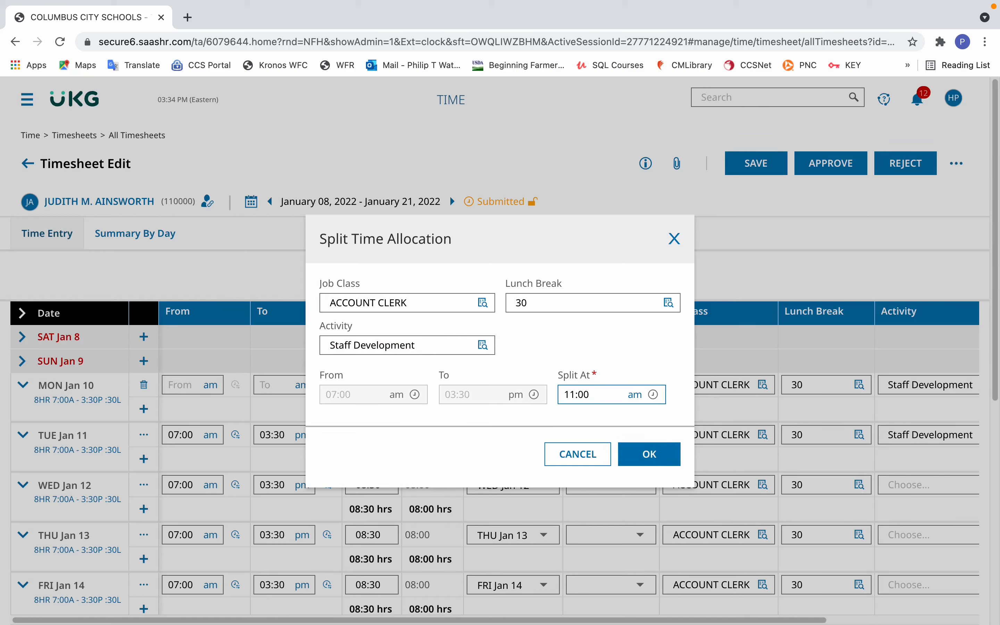
pyautogui.moveTo(666, 411)
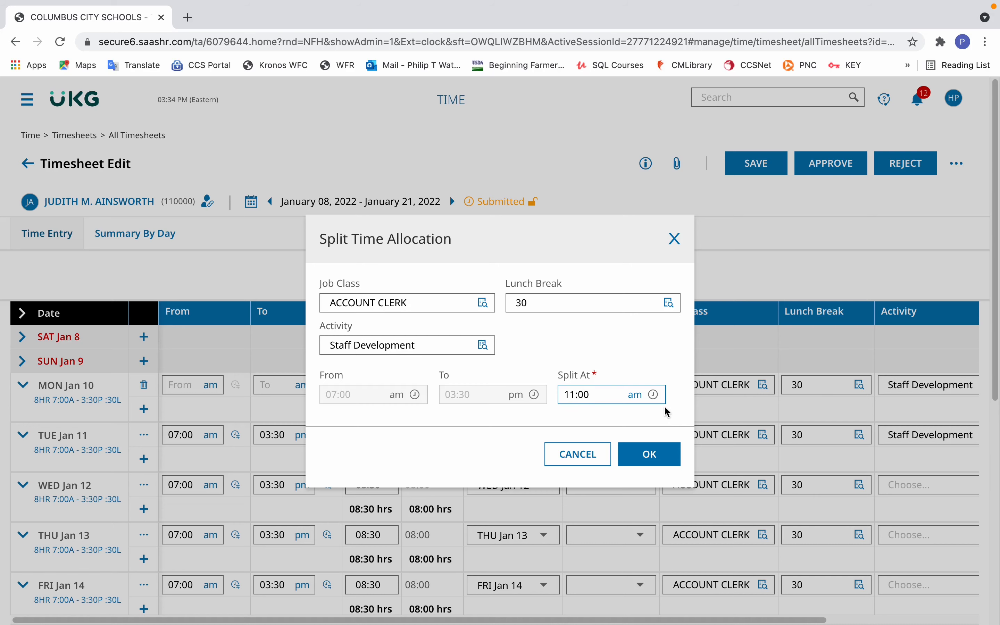
pyautogui.moveTo(654, 419)
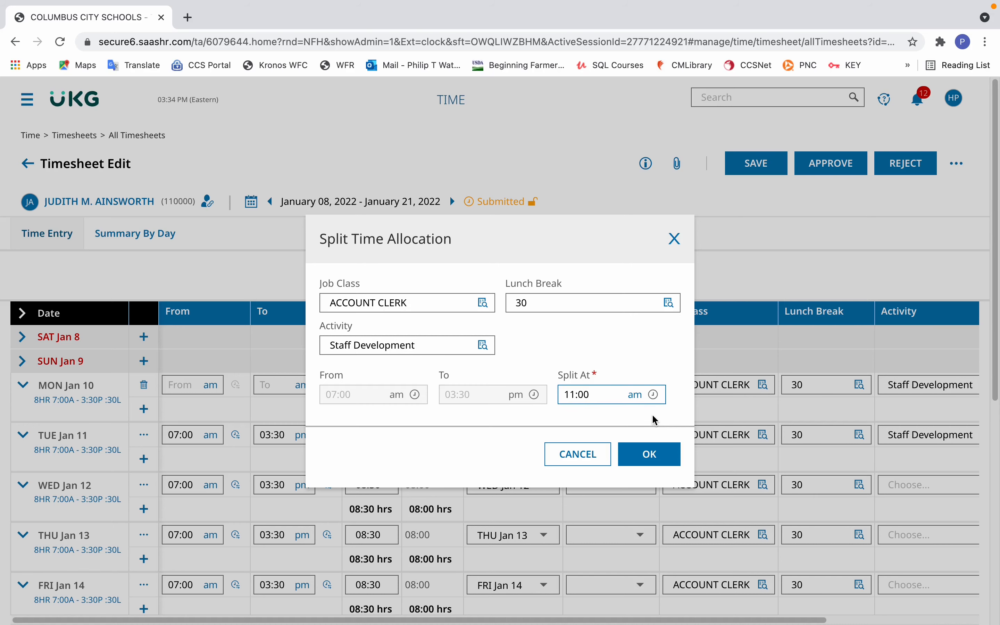
pyautogui.click(648, 453)
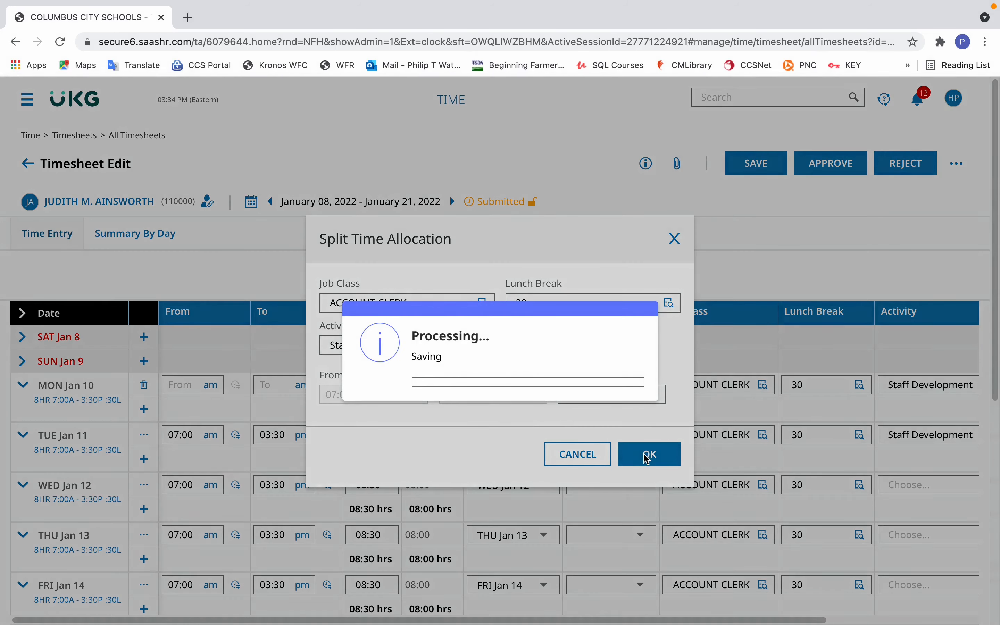
pyautogui.click(647, 454)
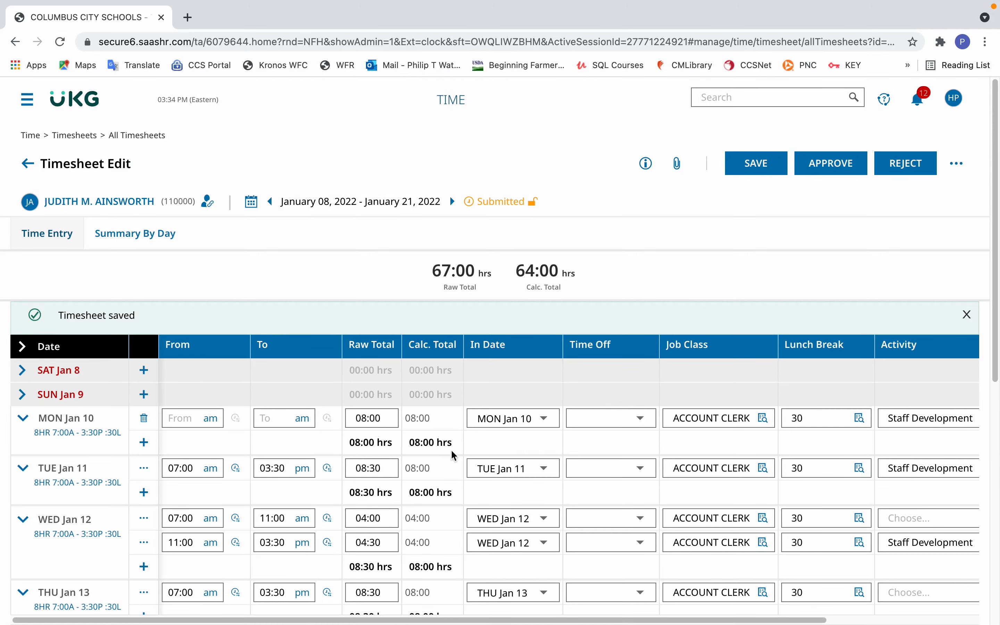
pyautogui.moveTo(734, 585)
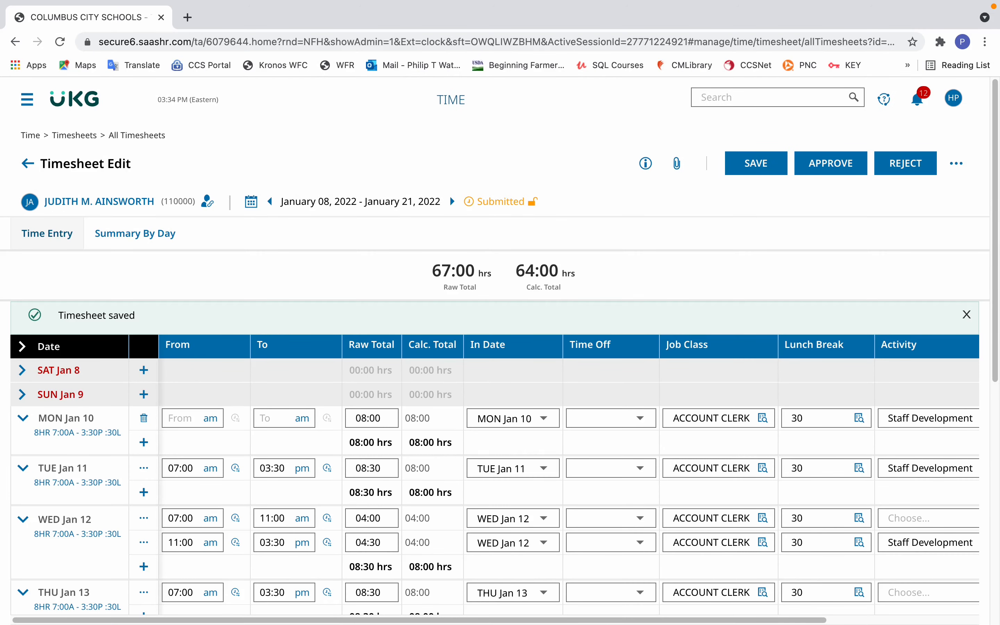
# Save the timesheet with the split Wednesday rows
pyautogui.click(755, 163)
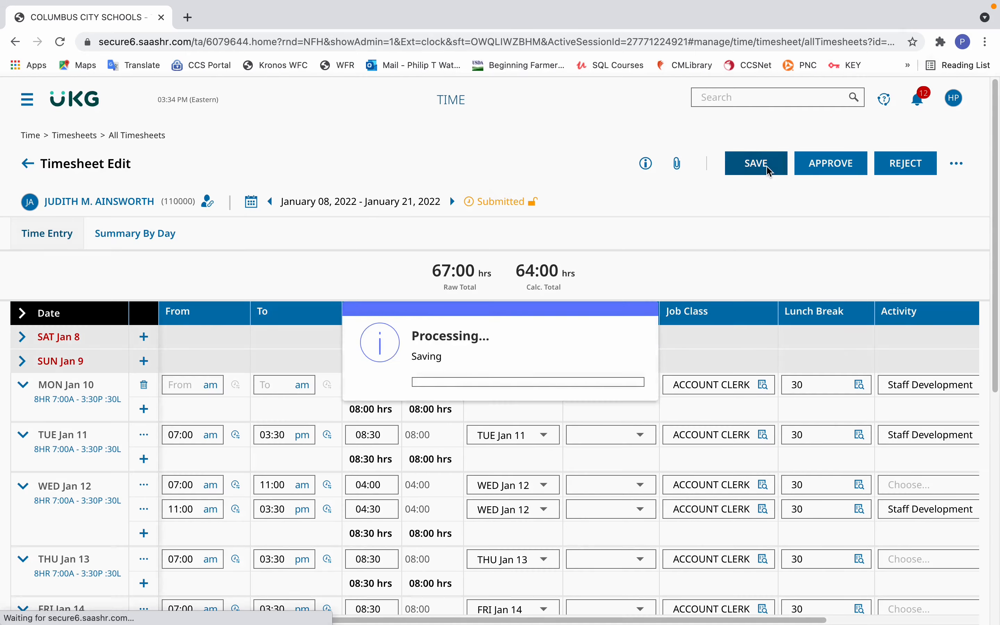
pyautogui.click(754, 163)
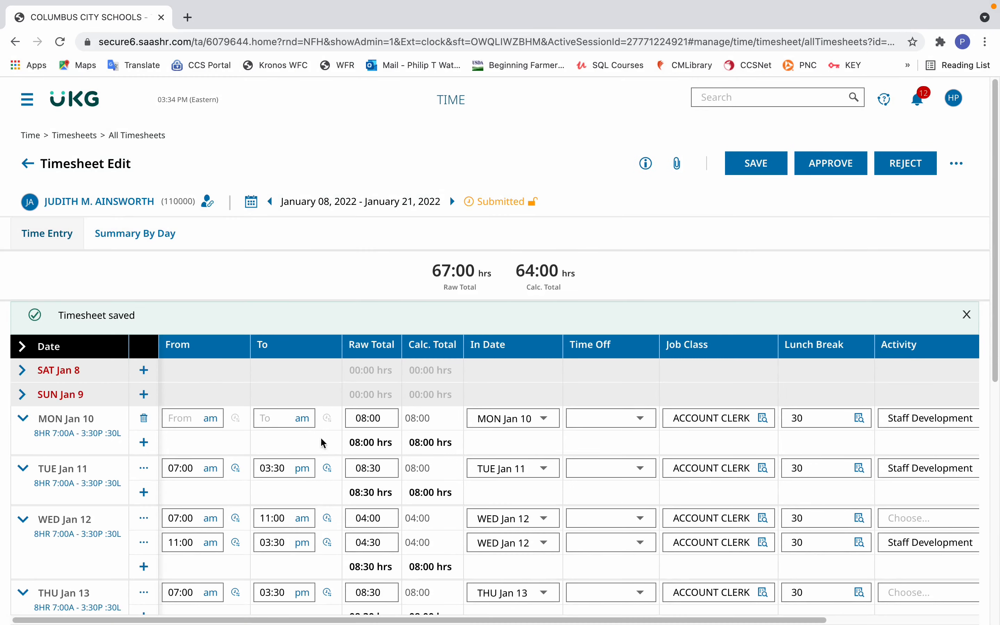
# Split Thursday Jan 13 at 11:00 into morning and afternoon rows
pyautogui.scroll(-3)
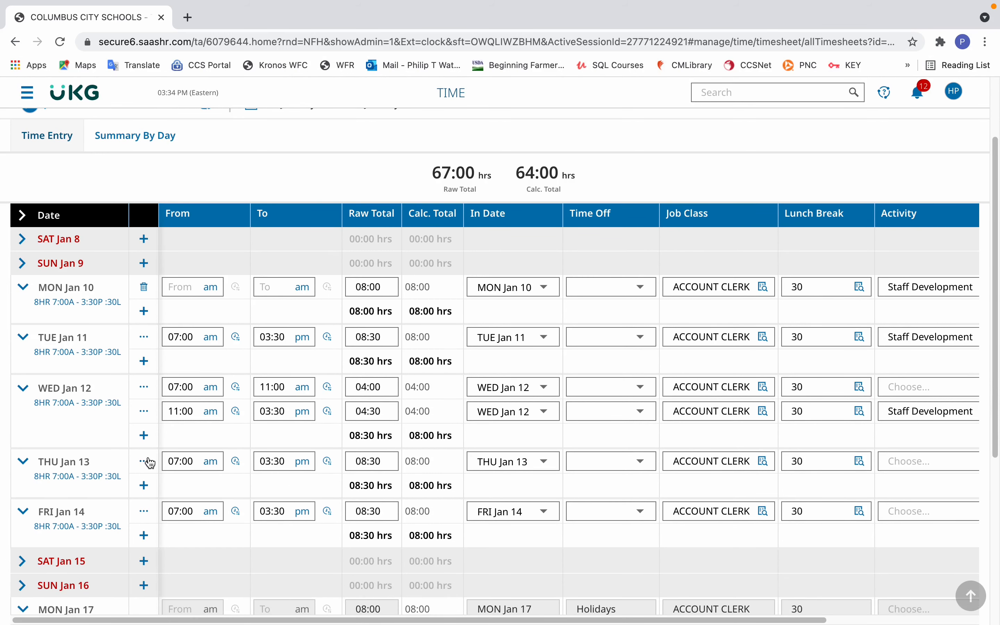
pyautogui.moveTo(144, 461)
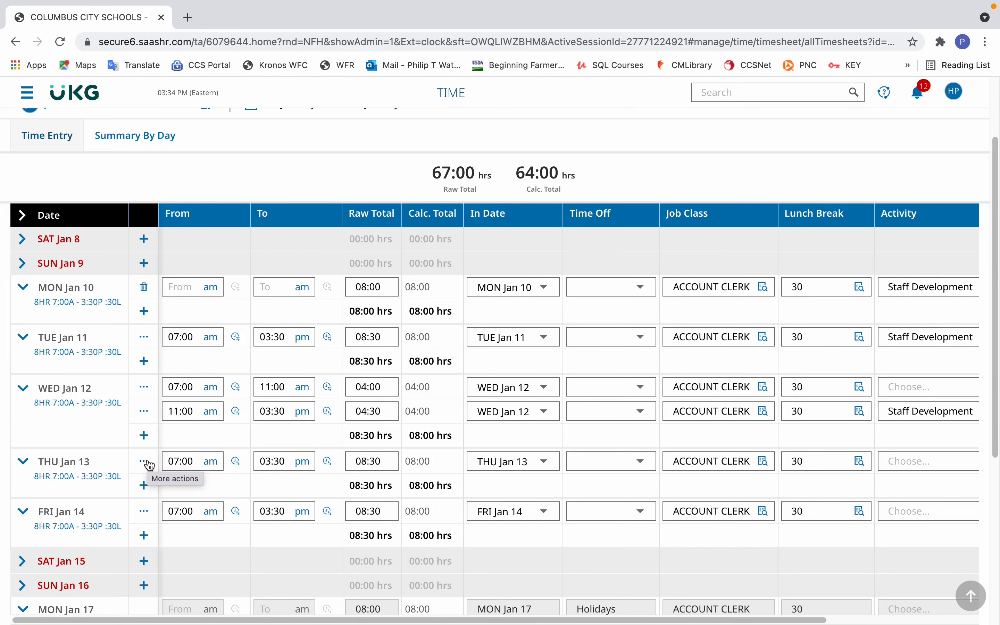
pyautogui.click(143, 461)
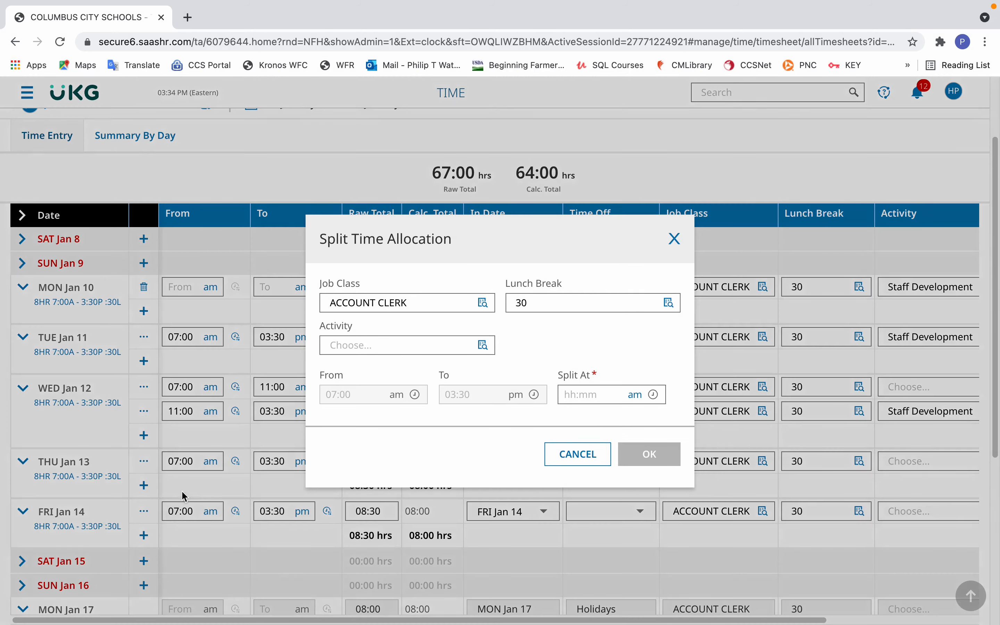
pyautogui.moveTo(593, 351)
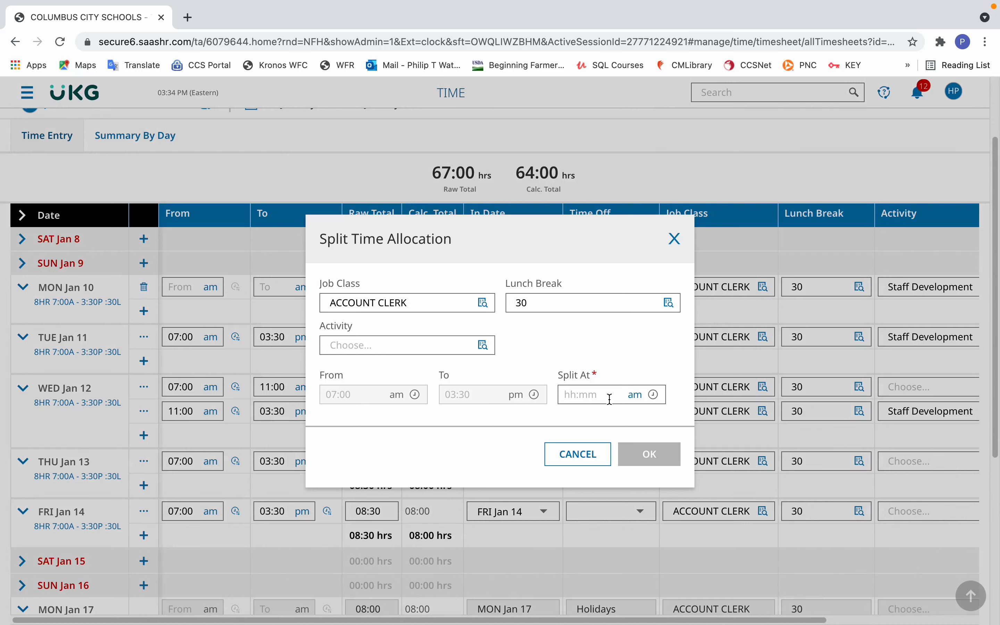
pyautogui.write('11:00')
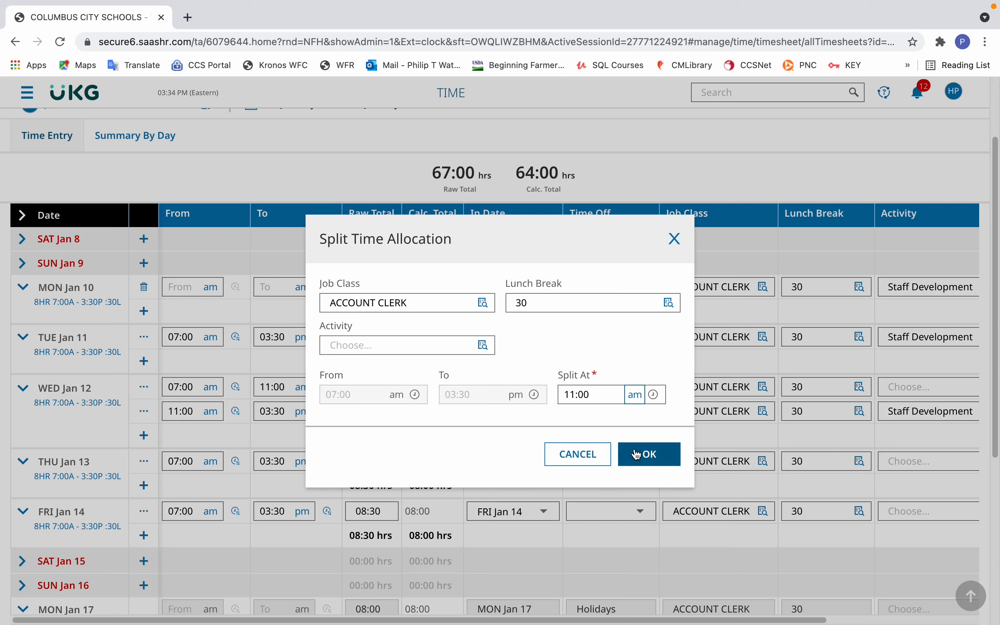
pyautogui.click(648, 453)
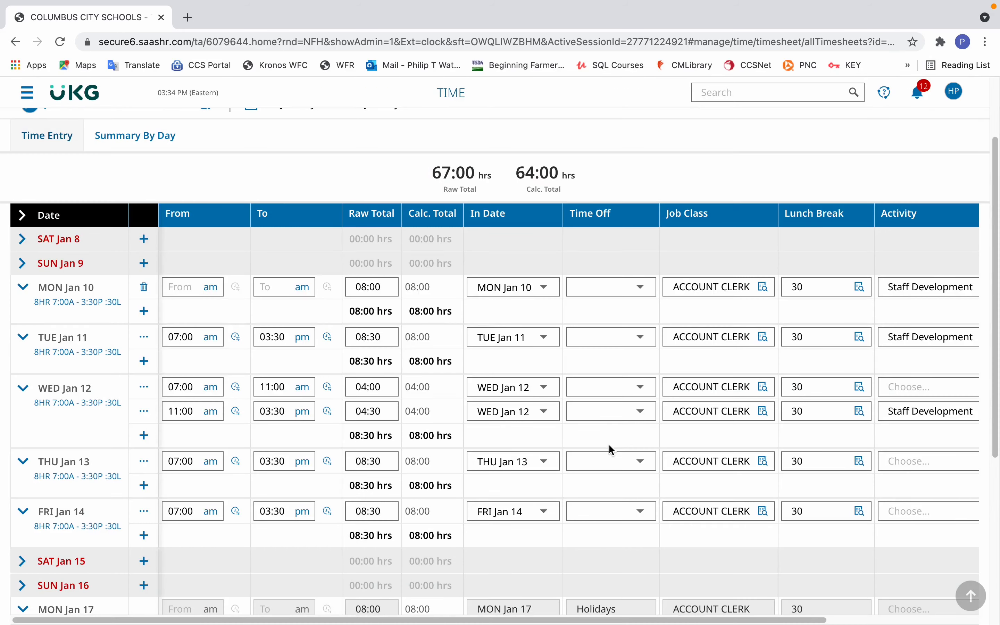
# Mark the Thursday Jan 13 morning row as Staff Development
pyautogui.click(754, 163)
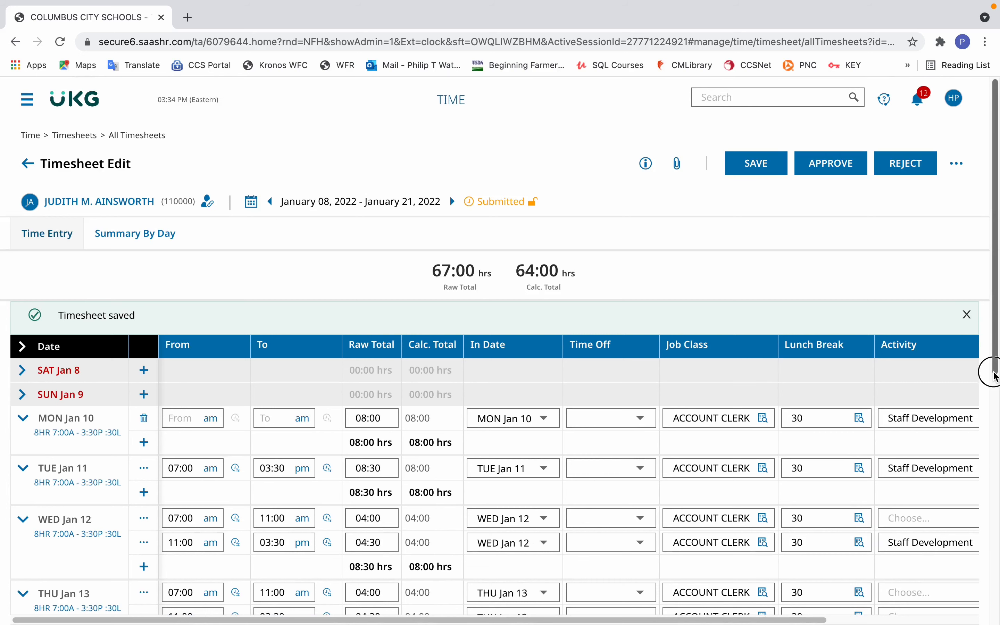
pyautogui.scroll(-3)
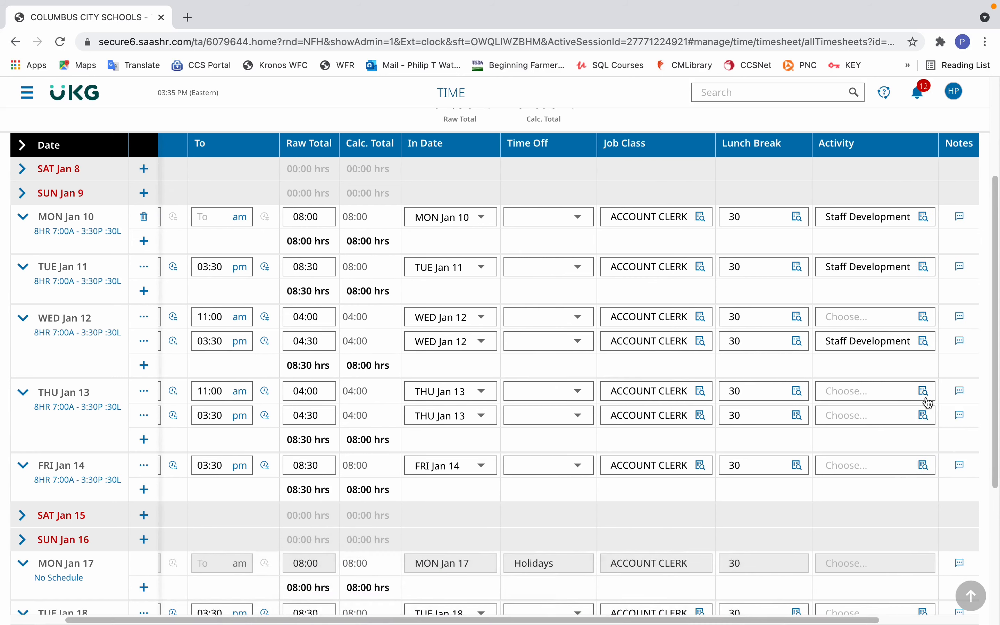
pyautogui.click(924, 391)
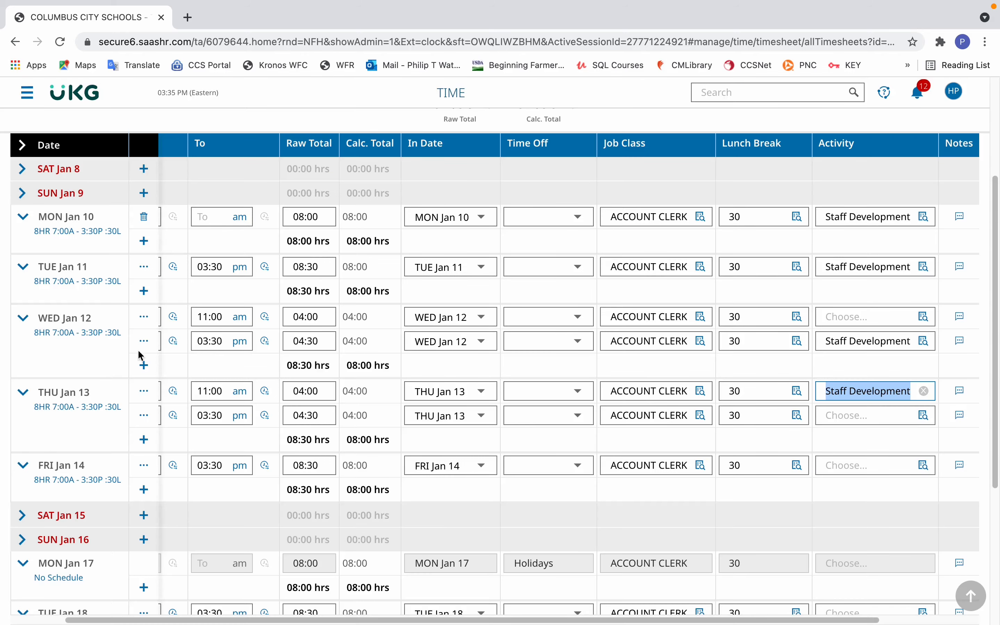
pyautogui.moveTo(988, 202)
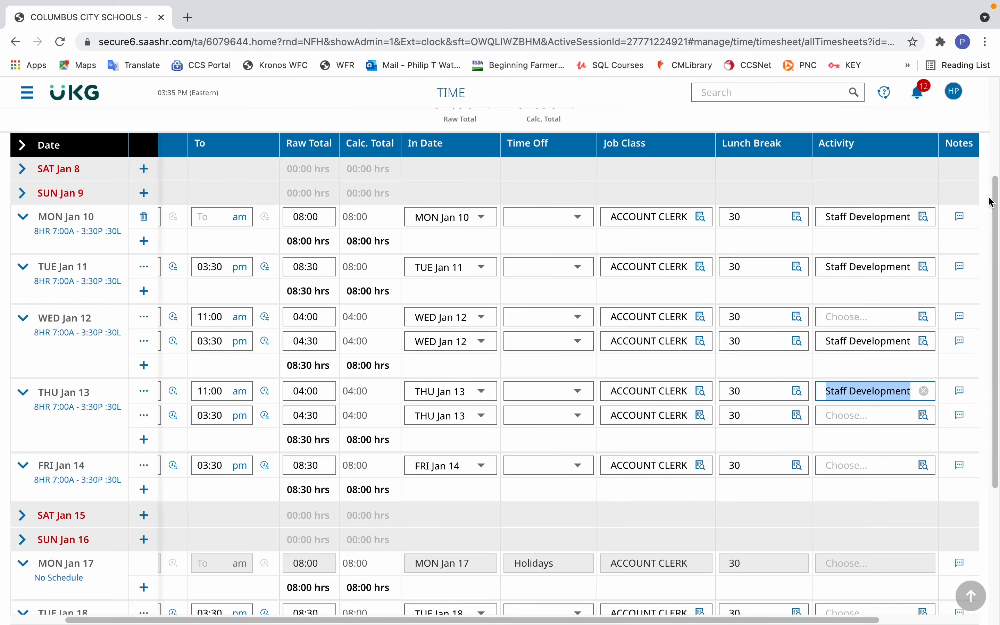
pyautogui.scroll(3)
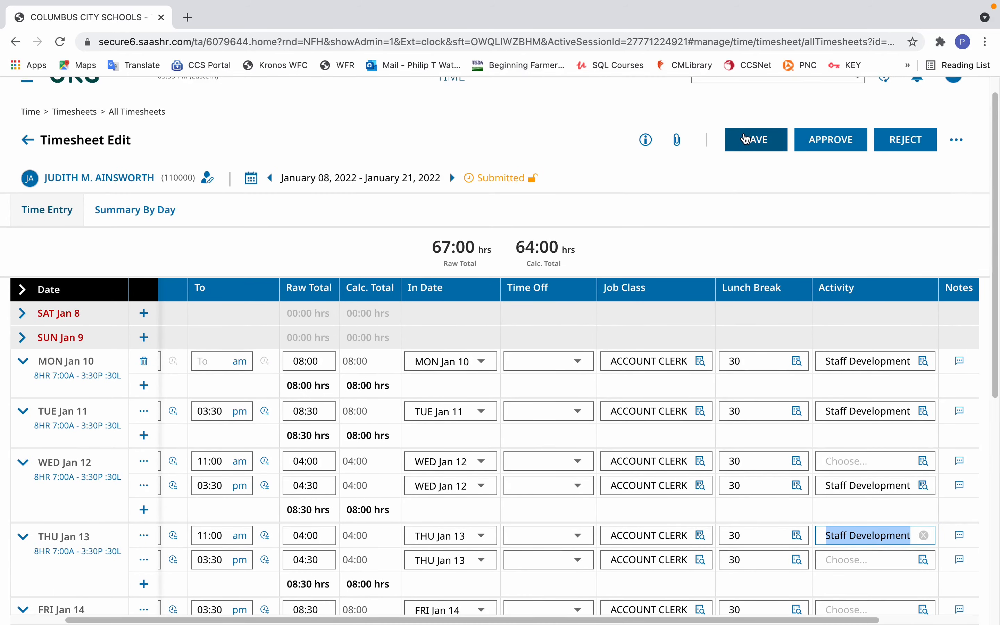